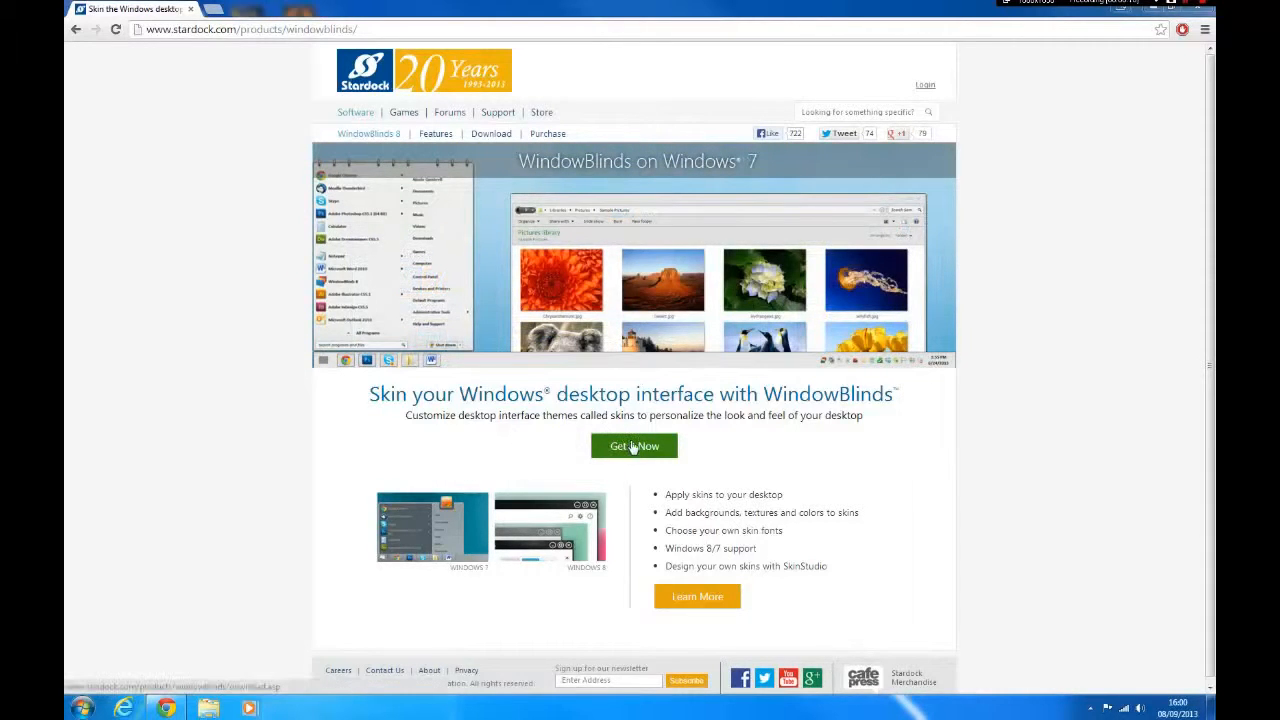
Get the WindowBlinds free trial from Stardock's download page via Get it Now and Try it Free
click(634, 444)
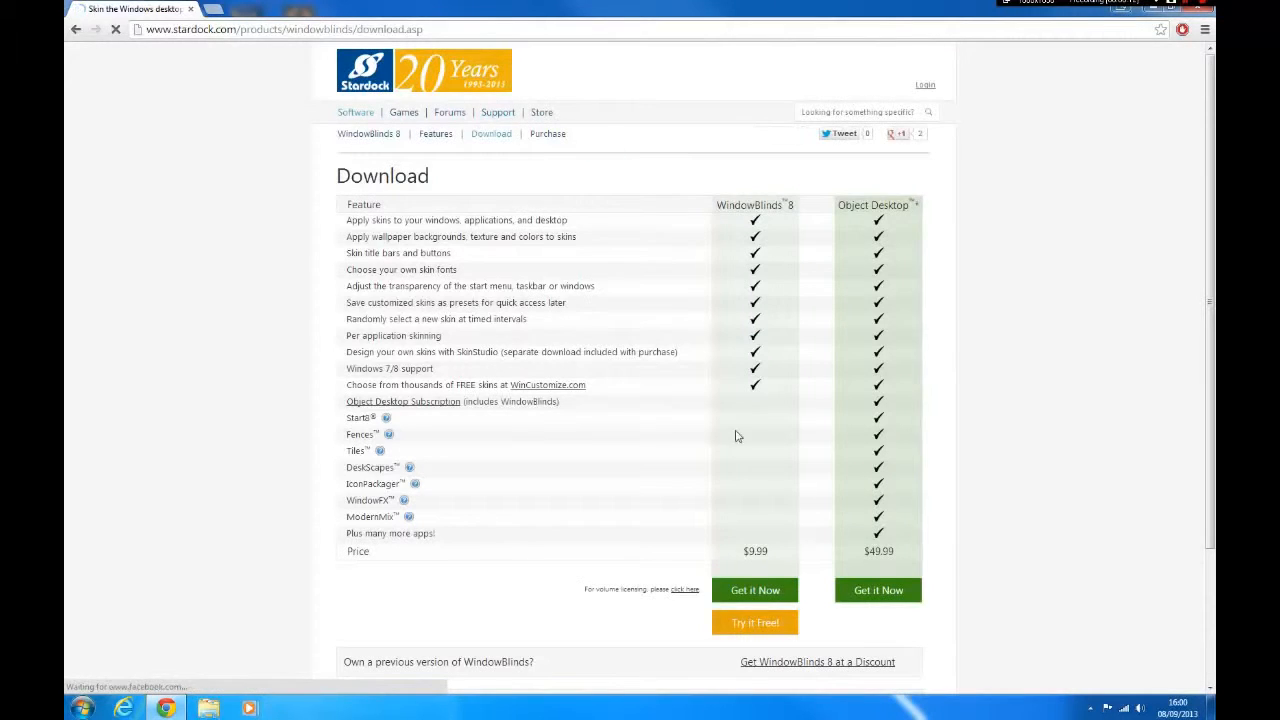
scroll(down, 3)
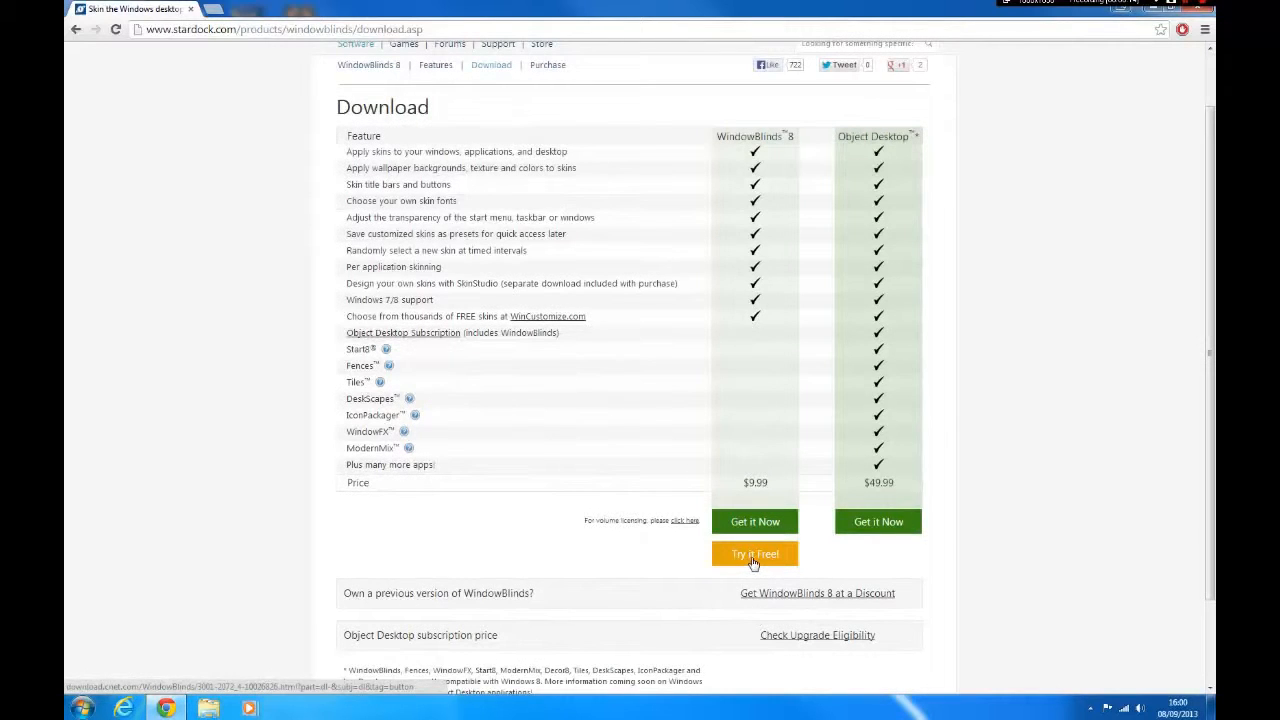
click(754, 552)
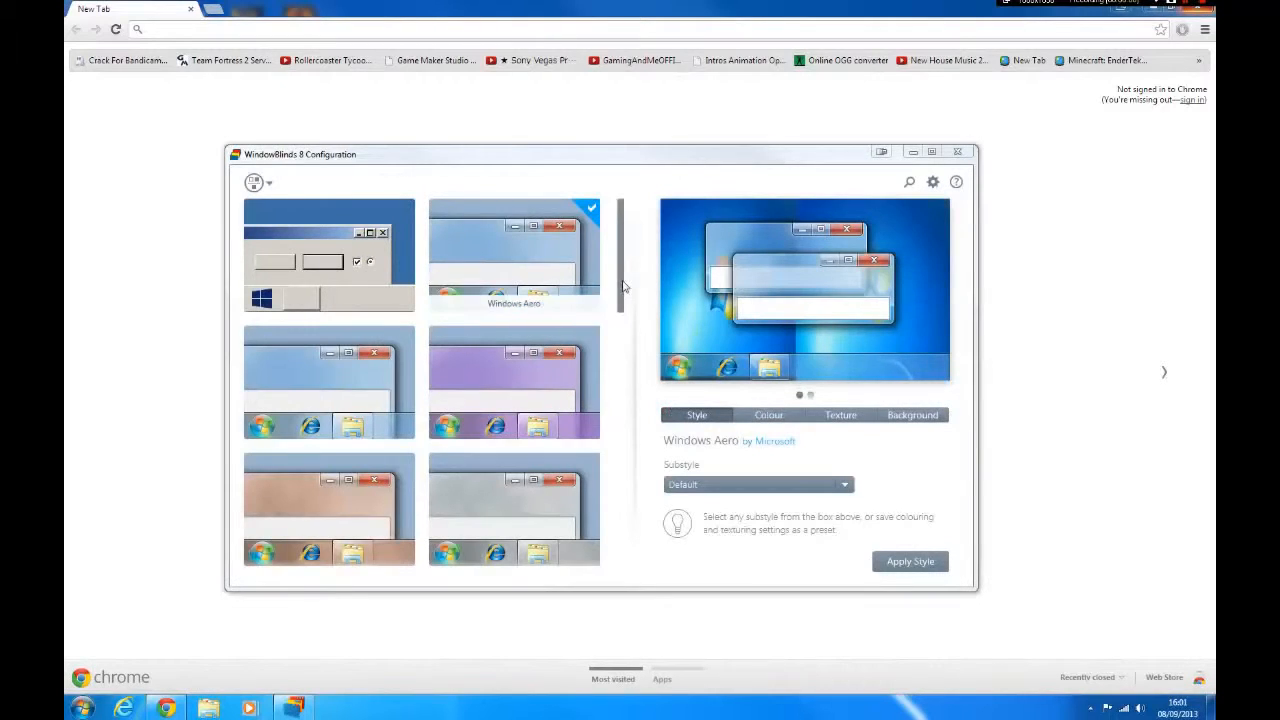
Browse the installed skins to the bottom and follow 'Download more skins from WinCustomize'
scroll(down, 3)
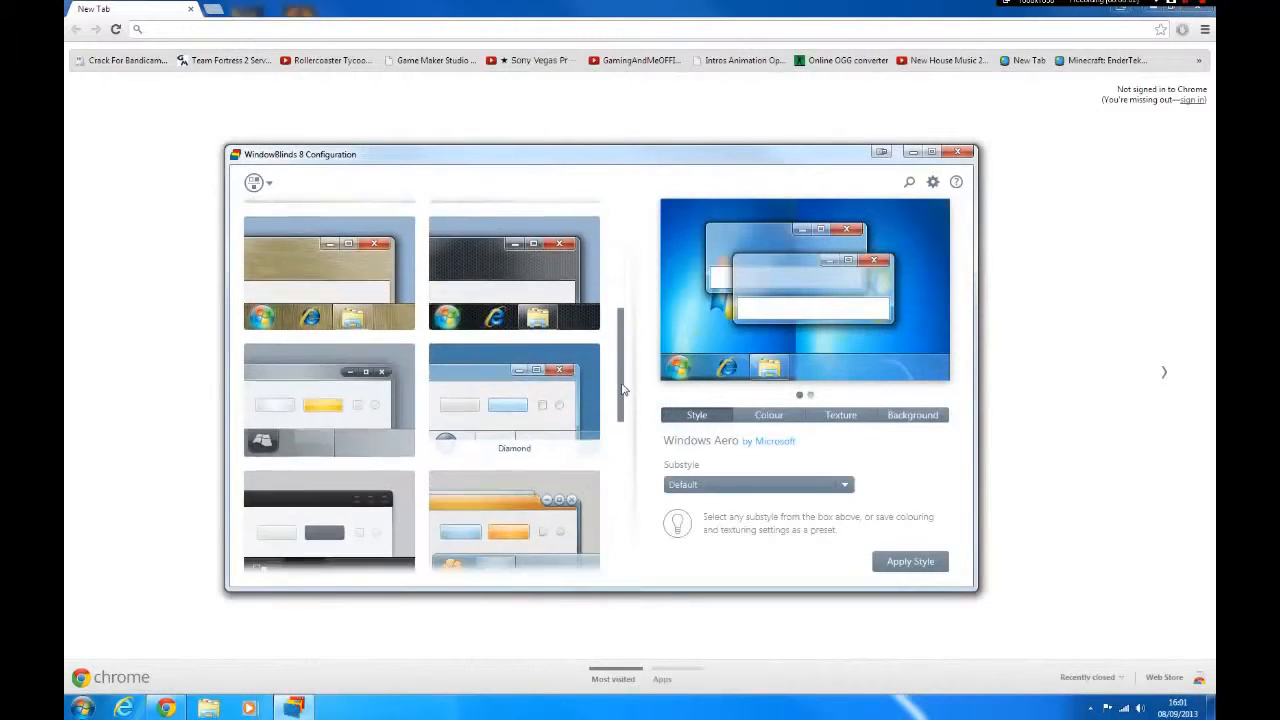
scroll(down, 3)
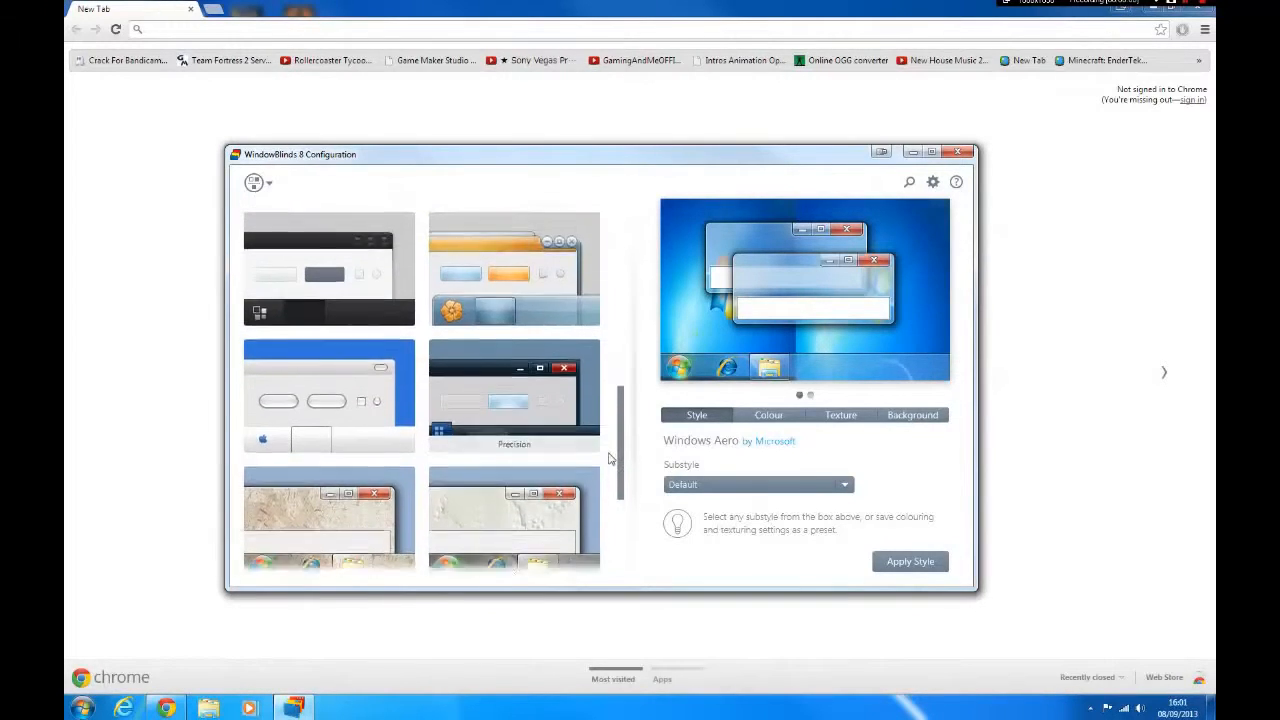
scroll(down, 3)
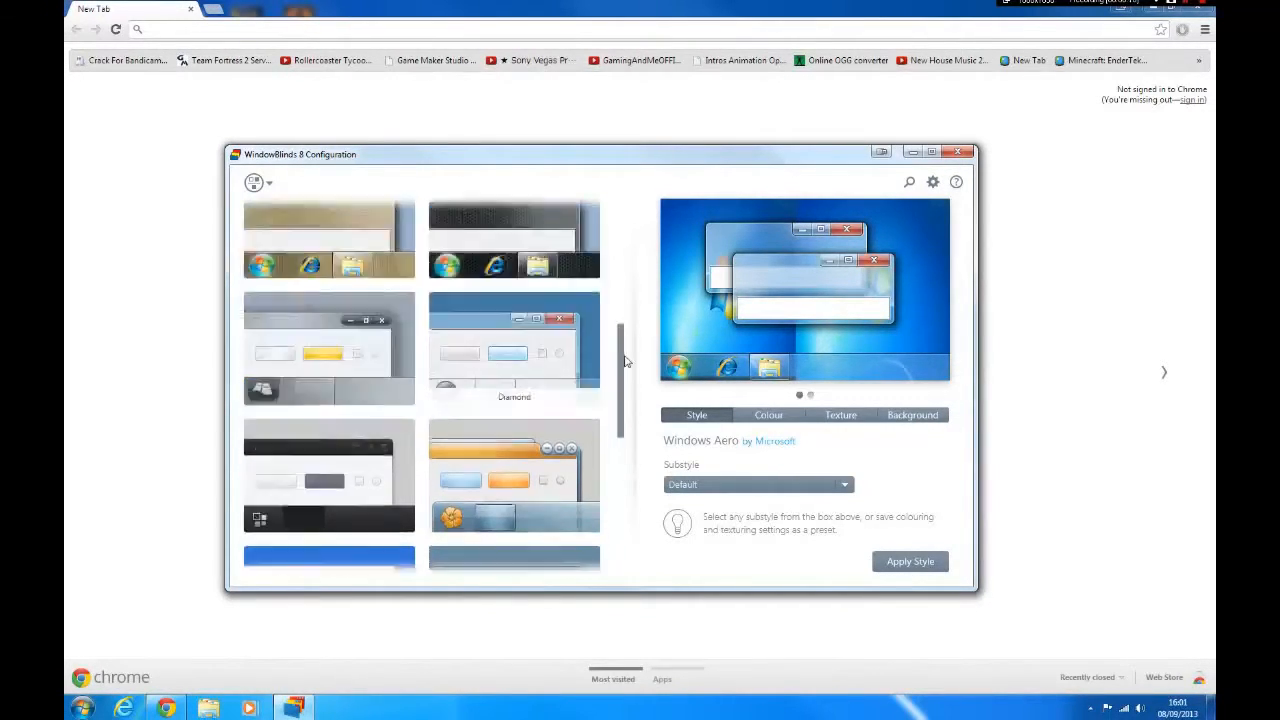
scroll(down, 3)
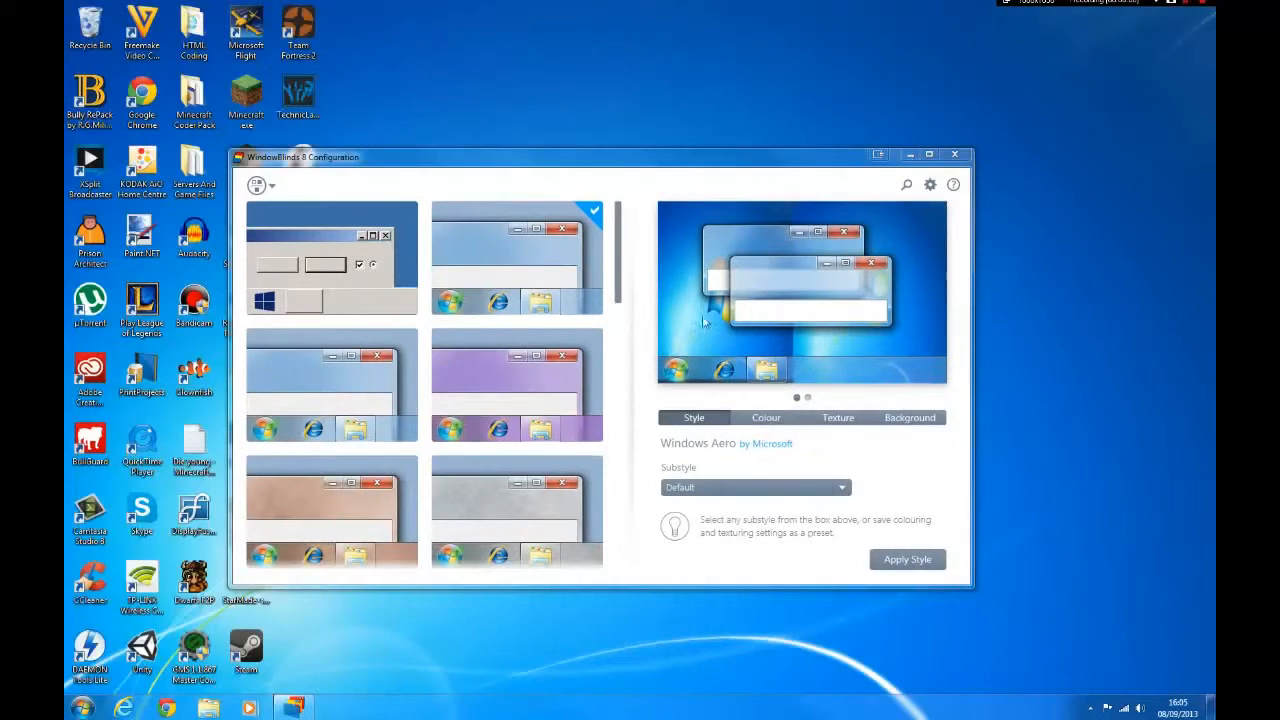
scroll(down, 3)
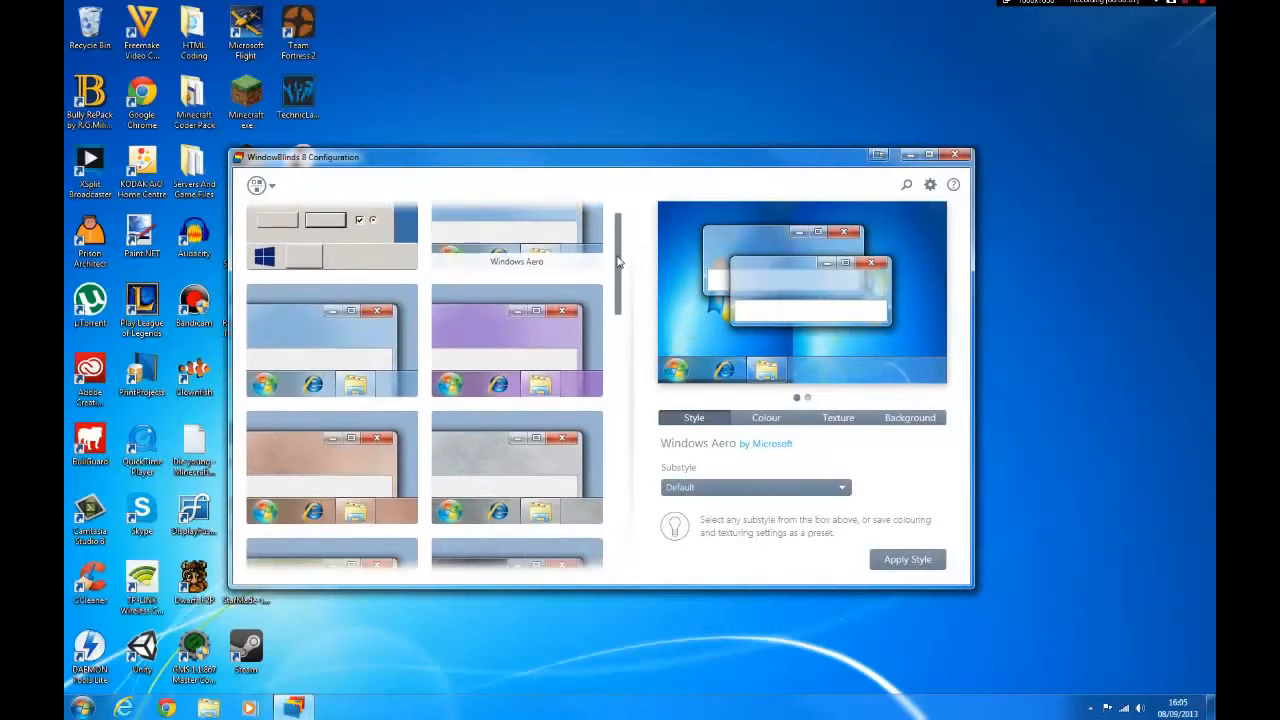
scroll(down, 3)
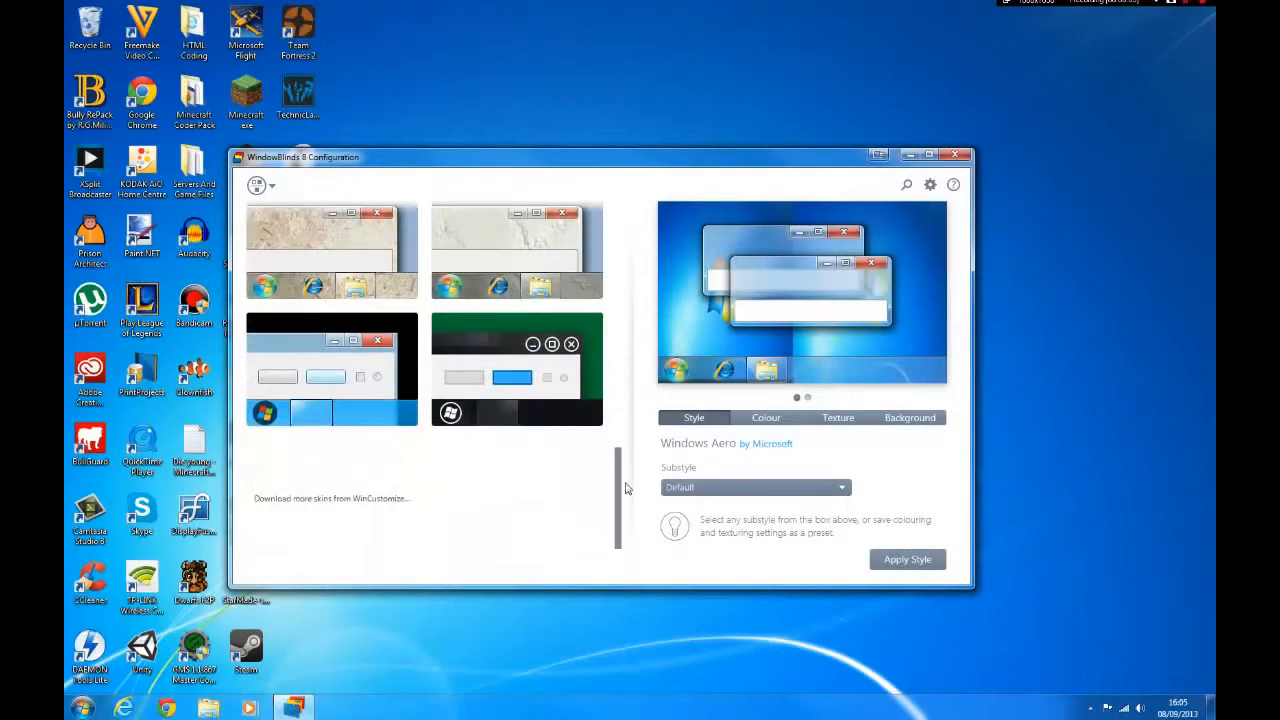
scroll(down, 3)
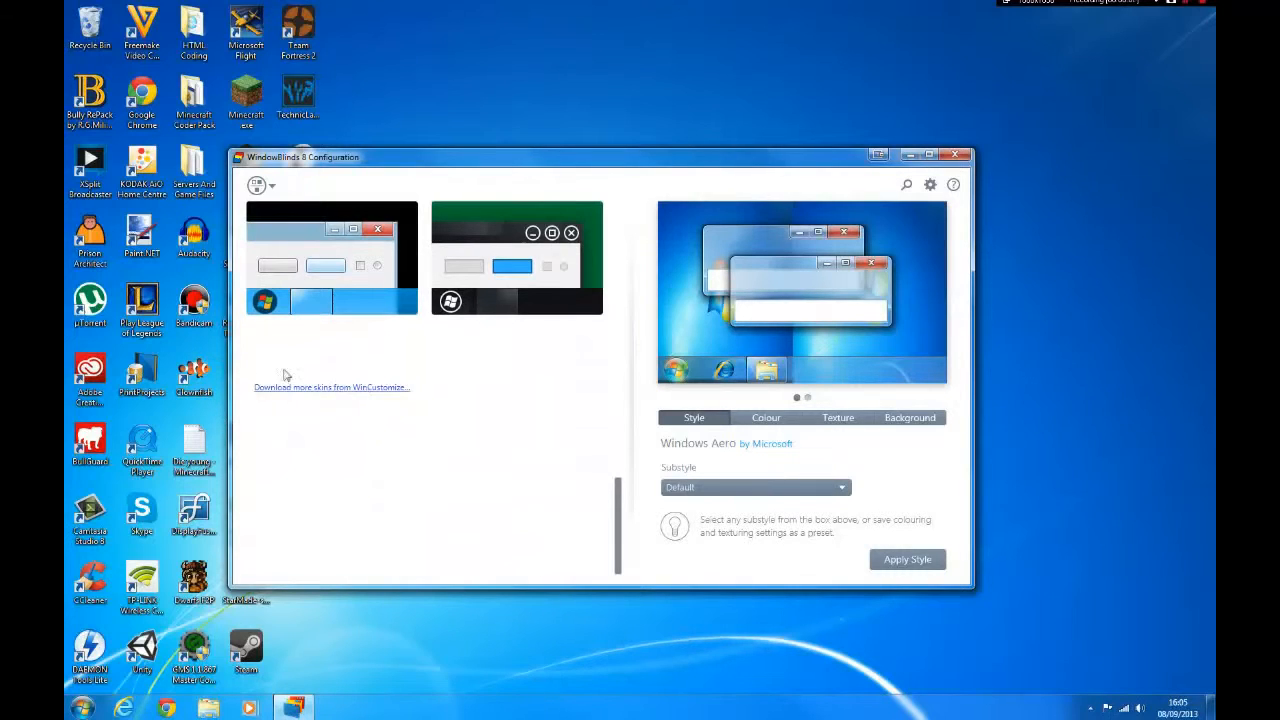
click(332, 388)
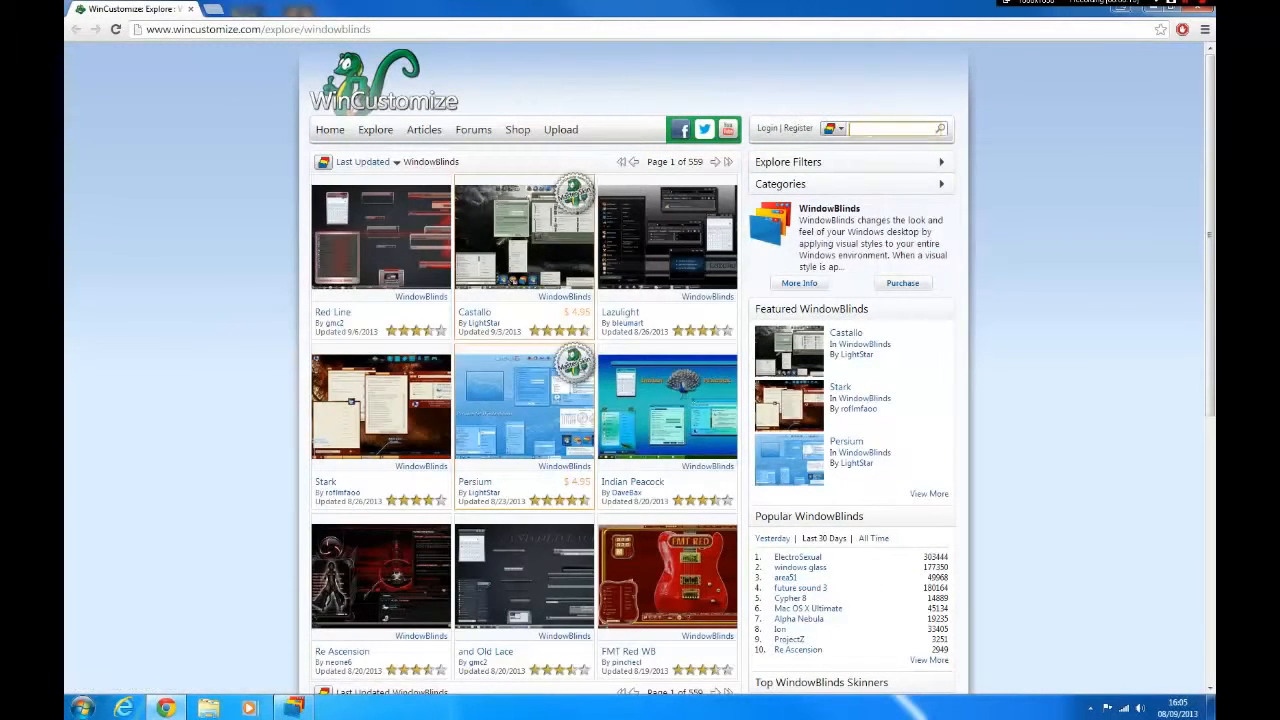
Search WinCustomize for 'window' and download the Windows XP Style skin
text(window)
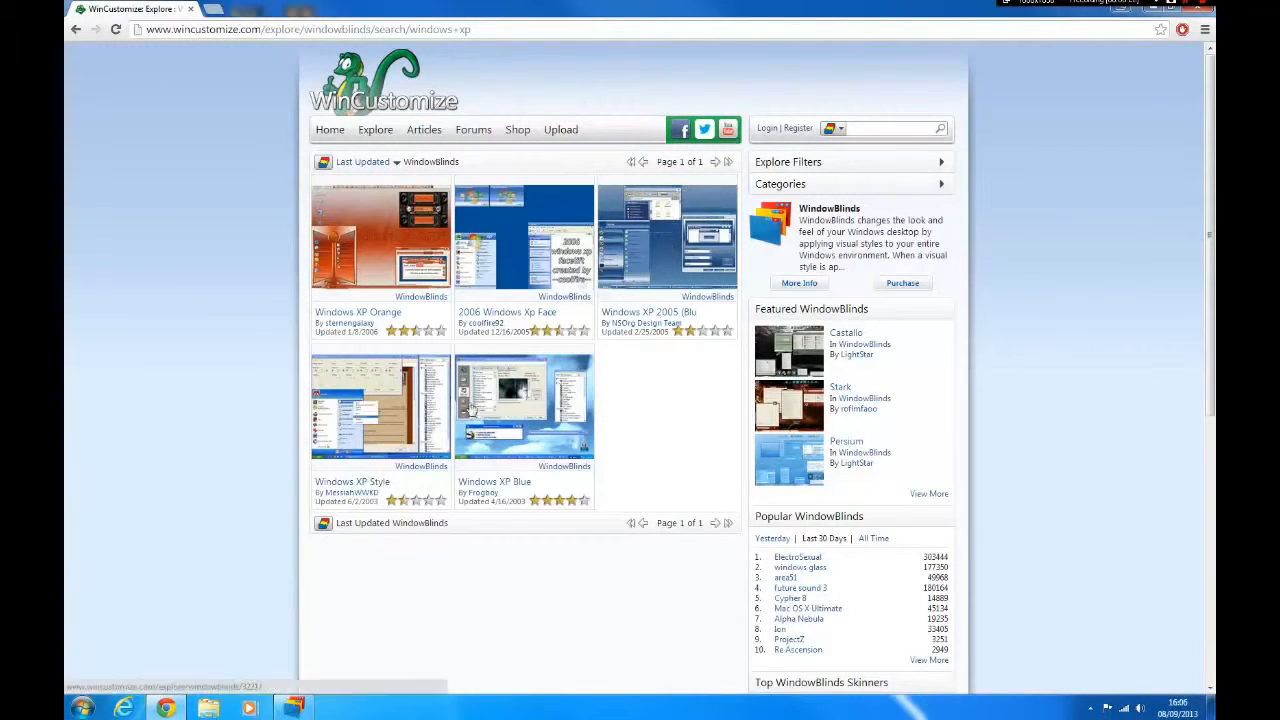
click(524, 404)
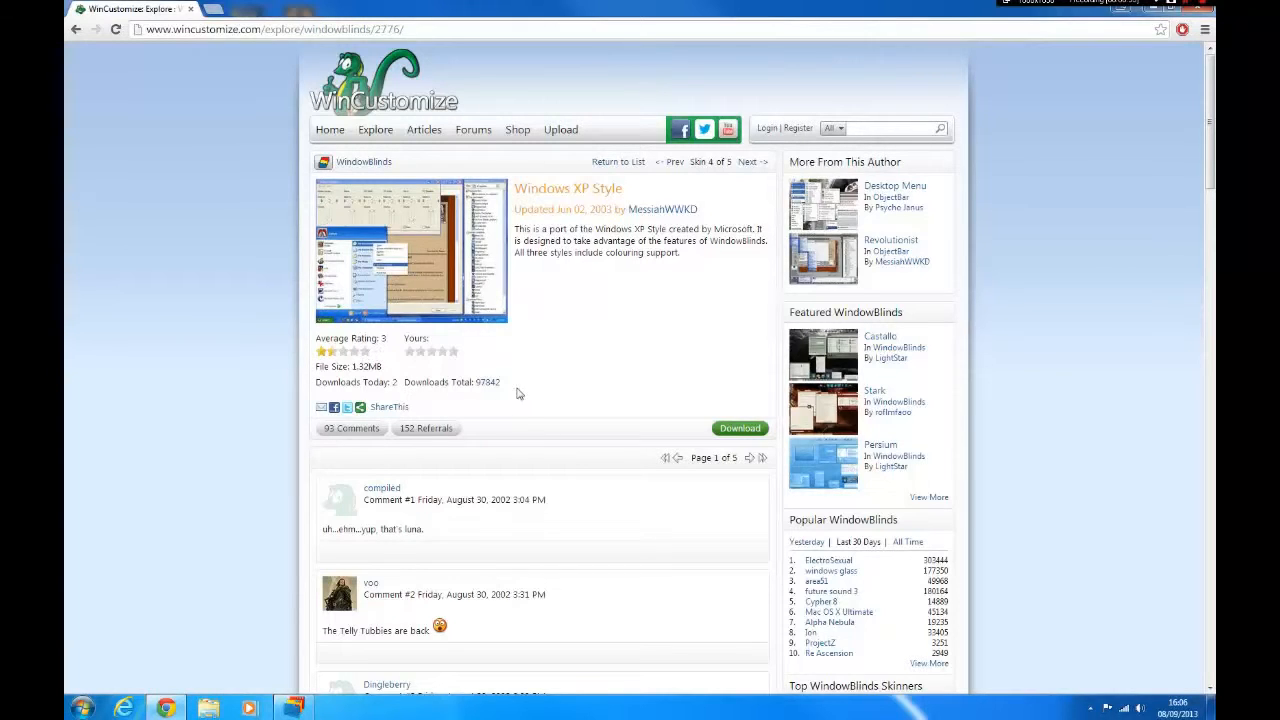
click(740, 428)
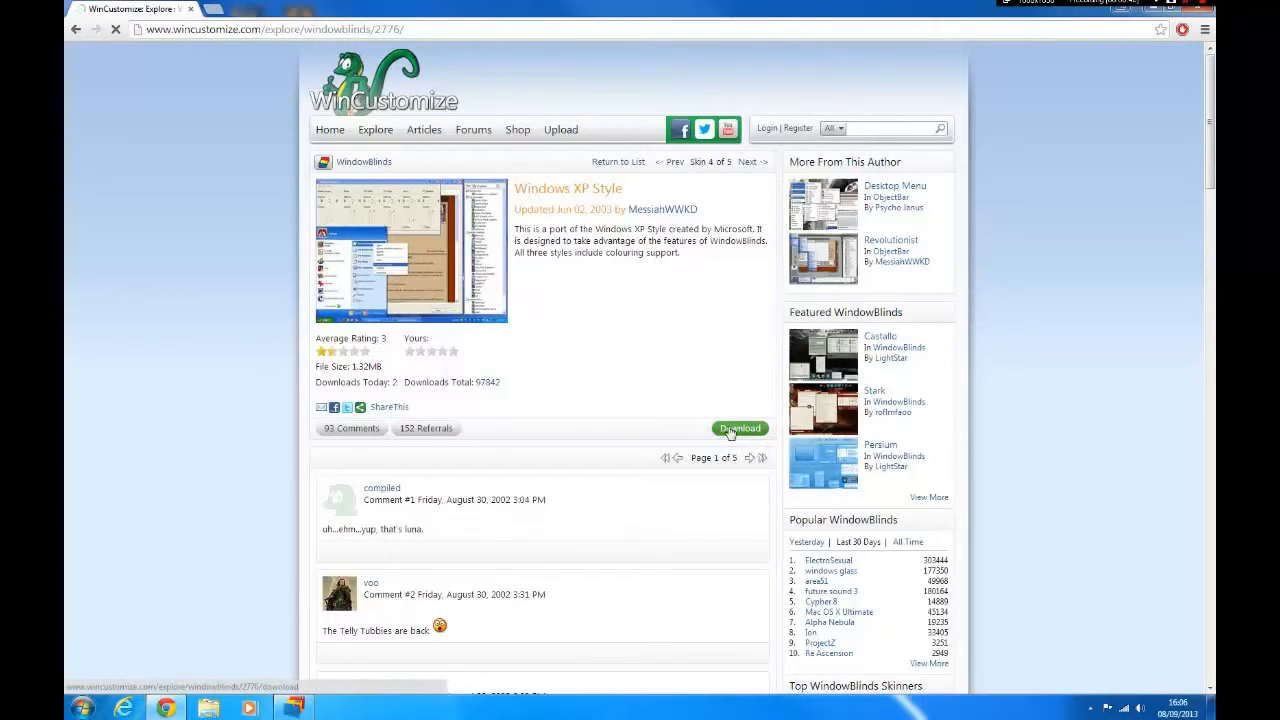
click(740, 428)
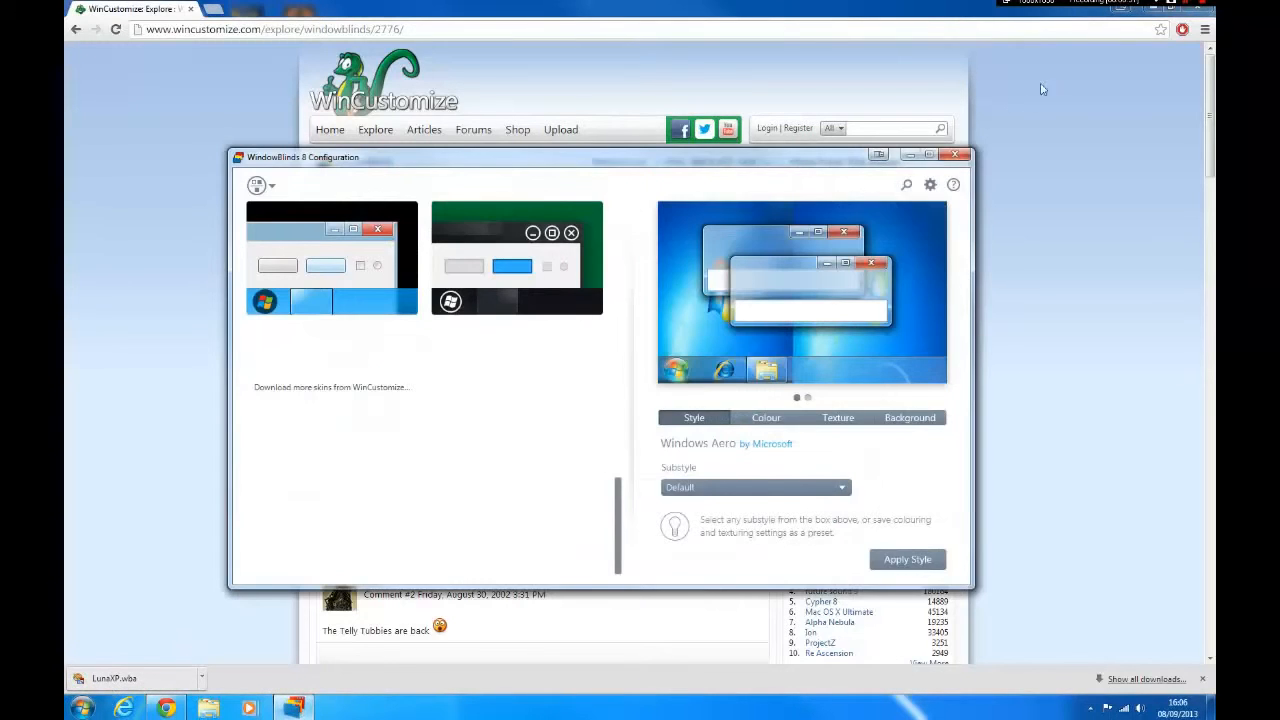
mouse_move(964, 172)
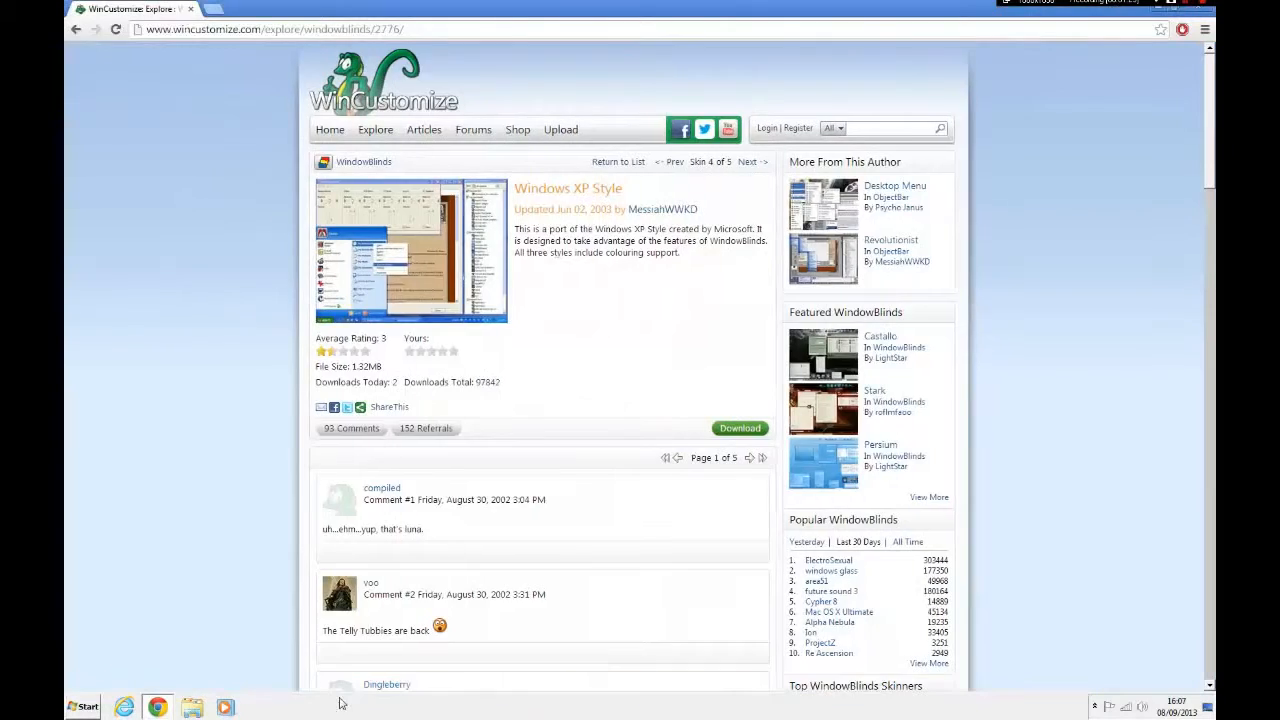
Launch WindowBlinds 8 from Start search 'windows' and apply the Windows XP Style skin, Default (blue)
click(84, 706)
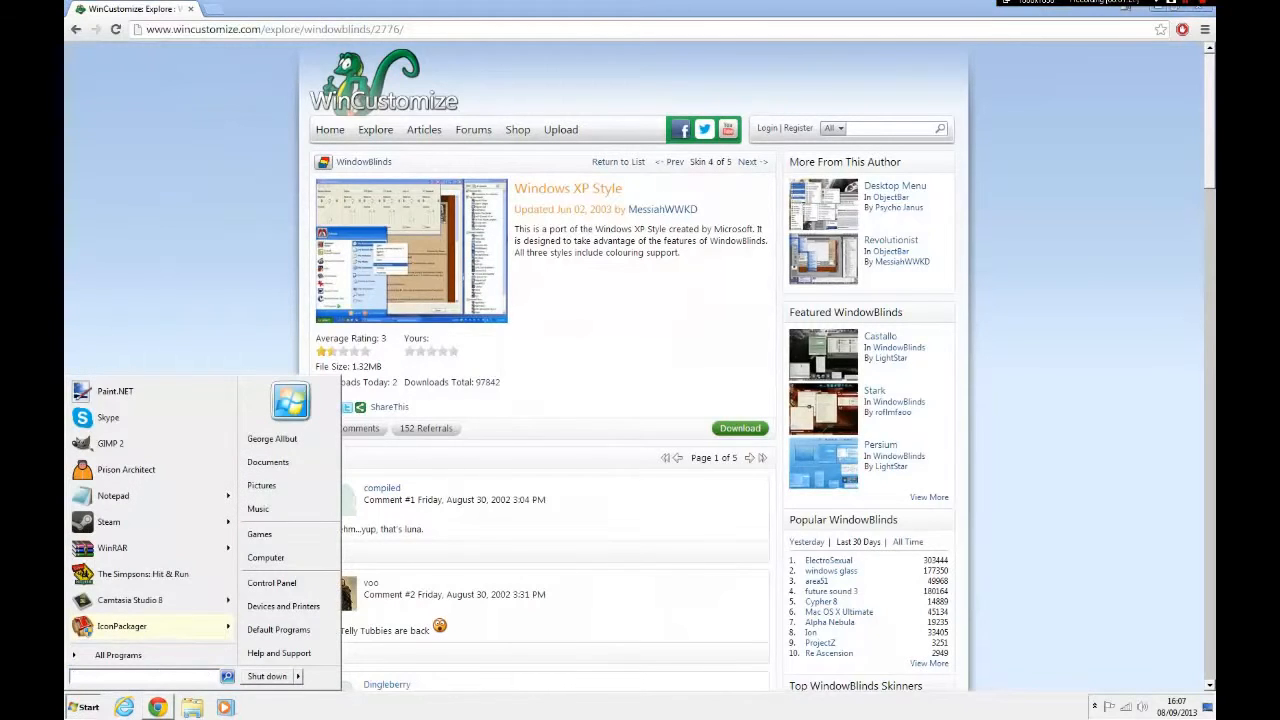
text(windows)
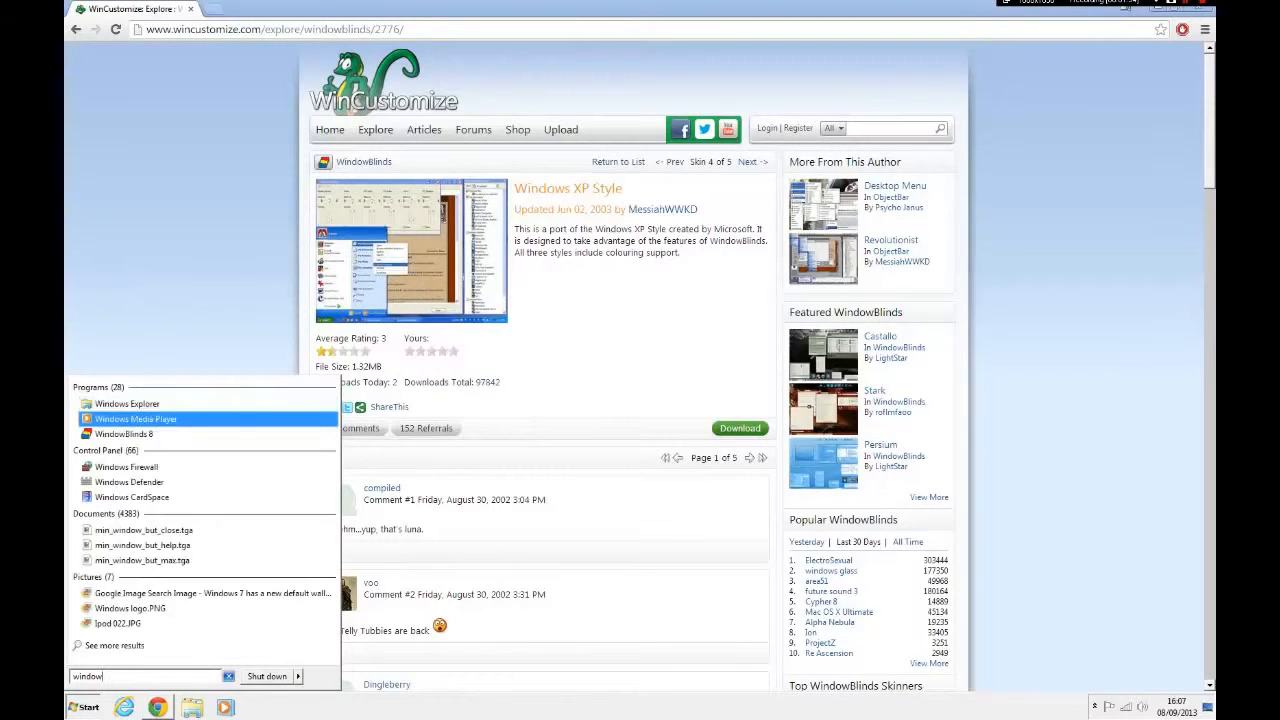
click(124, 432)
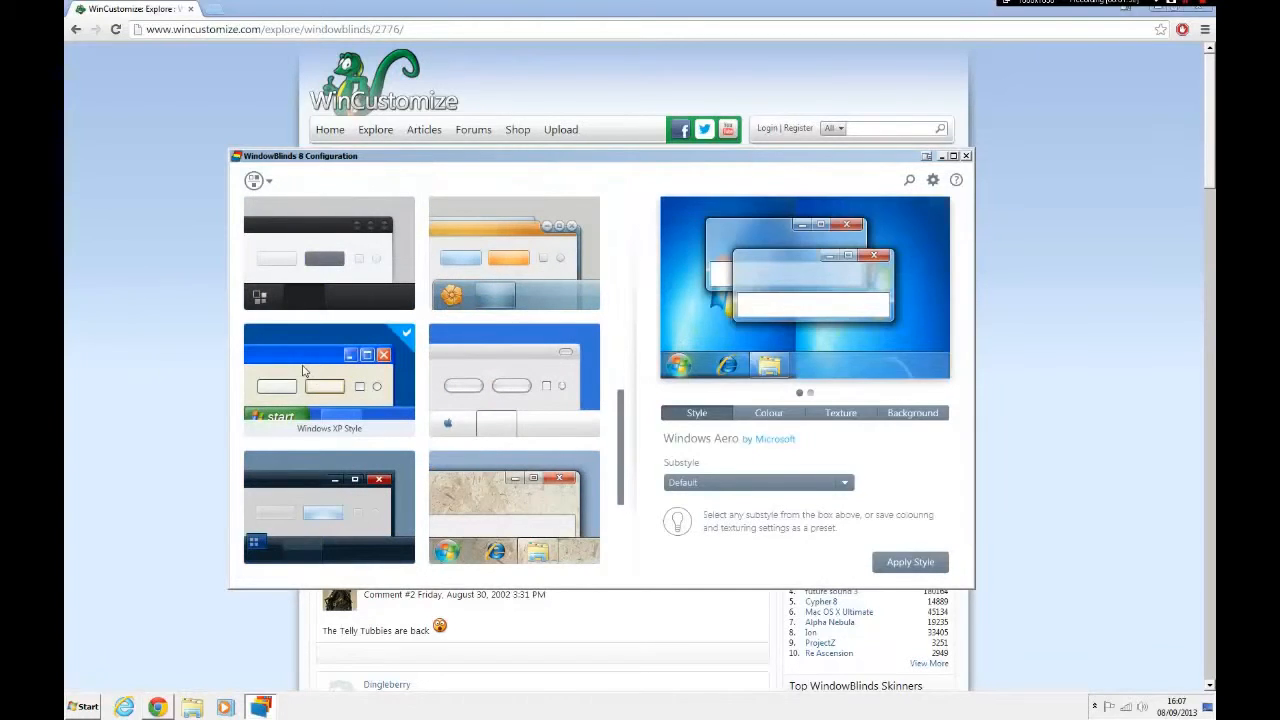
click(910, 562)
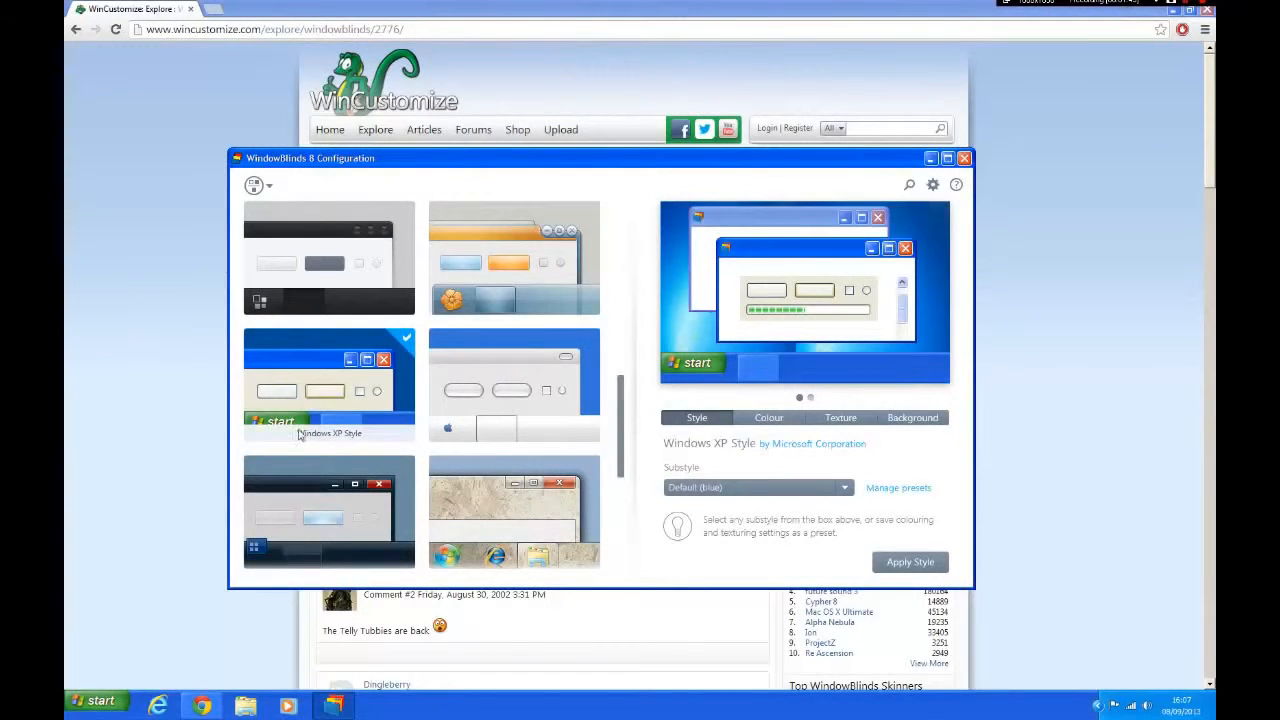
click(94, 700)
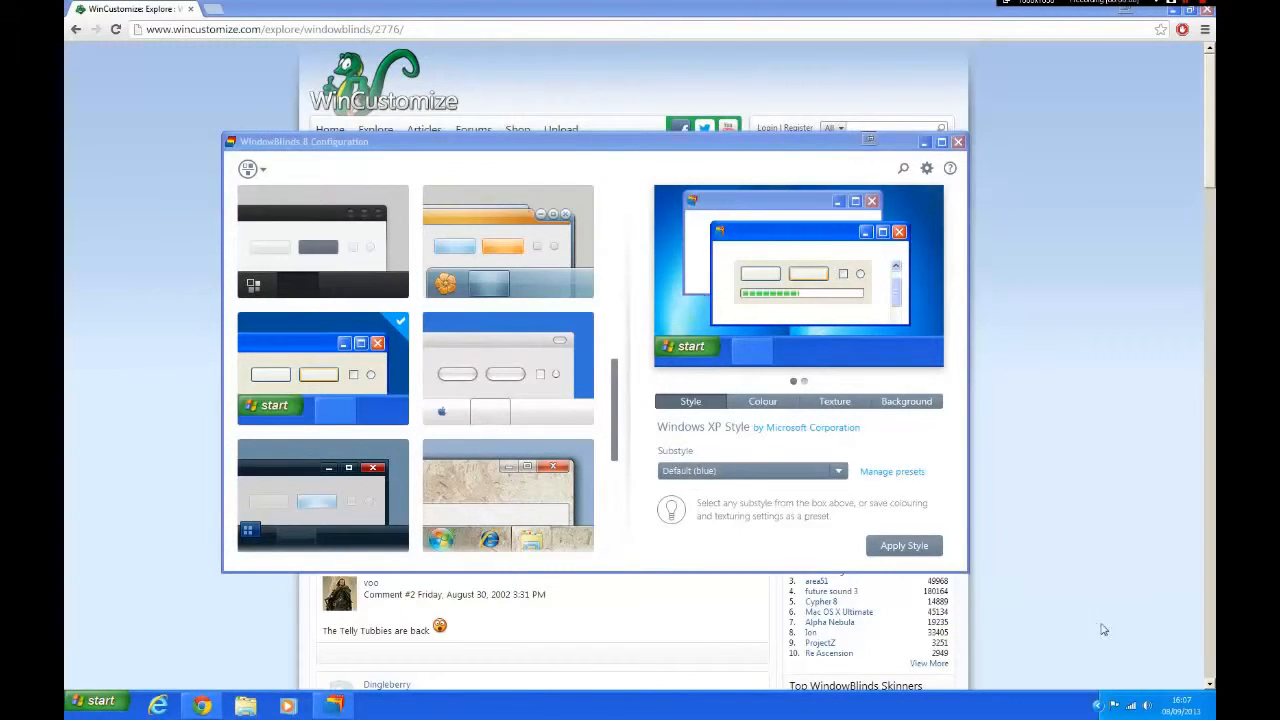
mouse_move(428, 704)
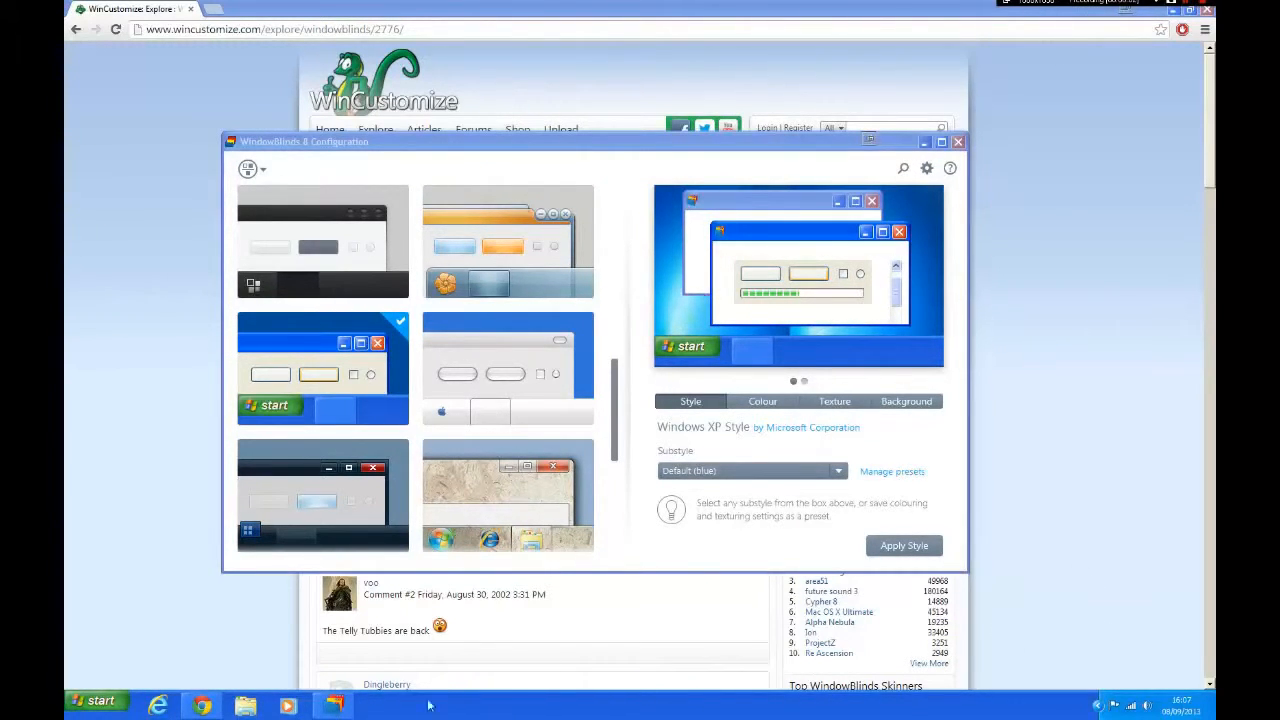
mouse_move(324, 624)
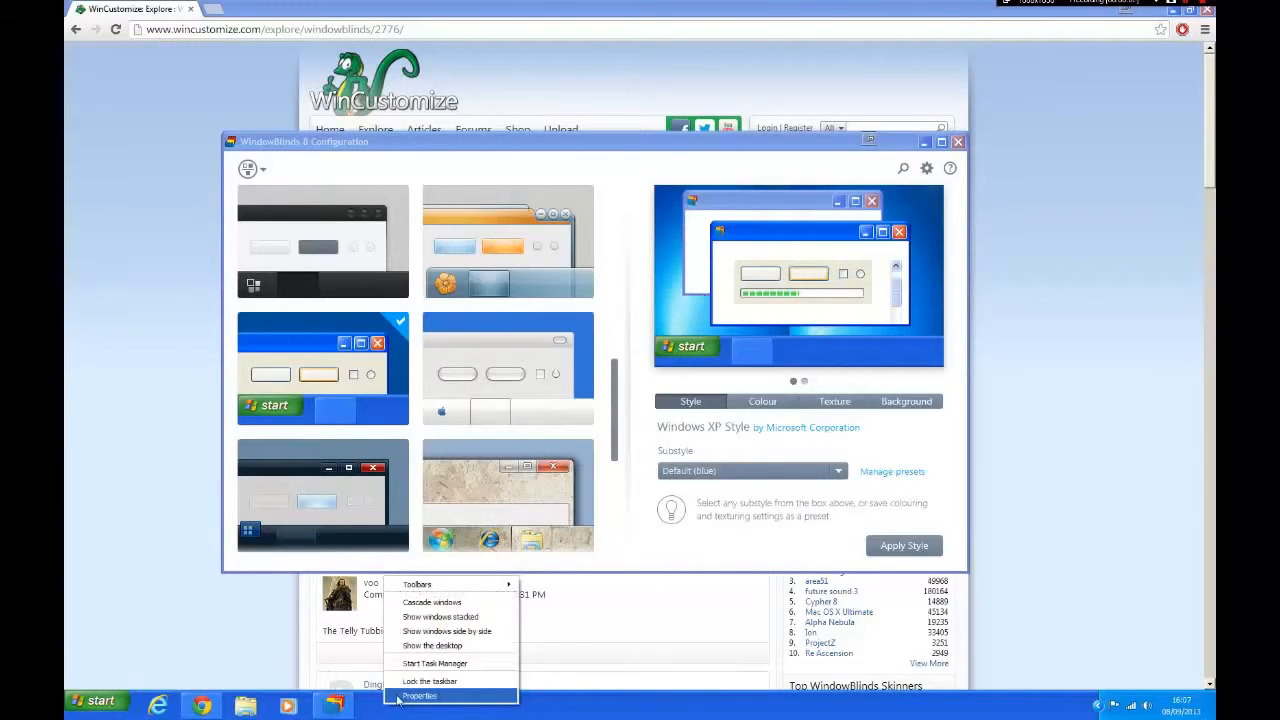
In Start Menu Customize, set Documents, Games, Pictures, Recorded TV and Videos to 'Display as a menu'
click(416, 694)
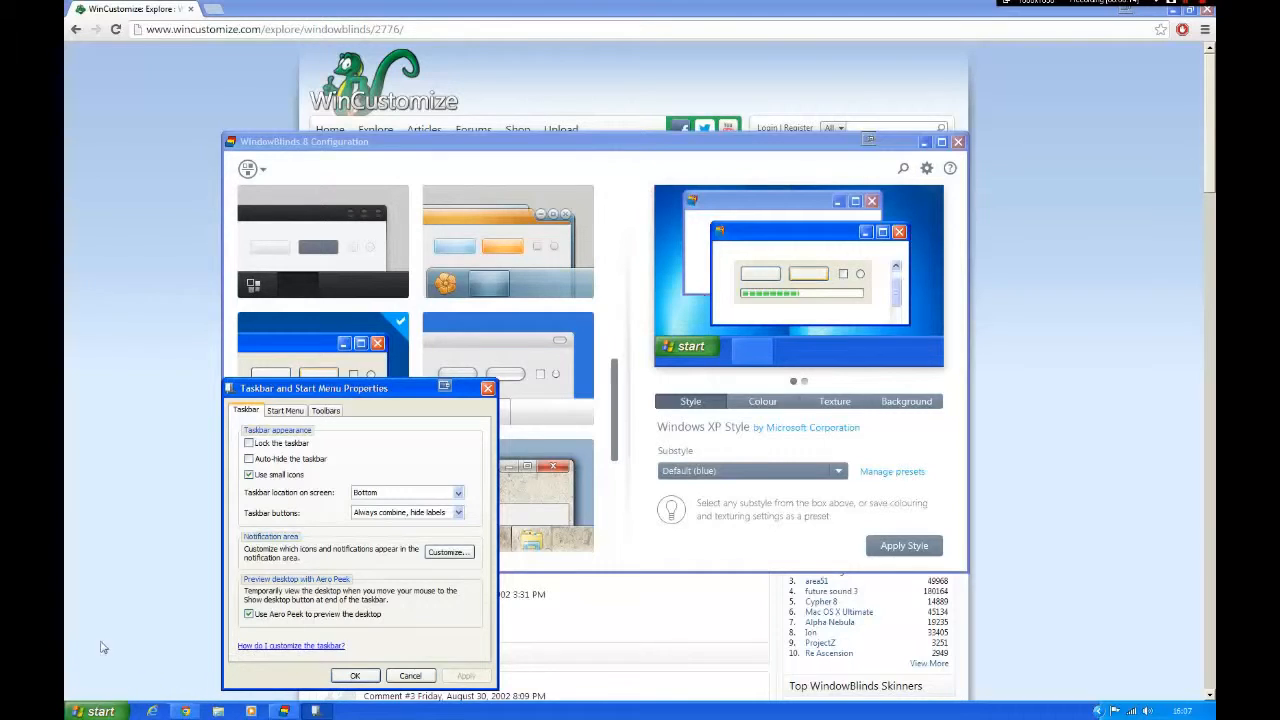
mouse_move(392, 488)
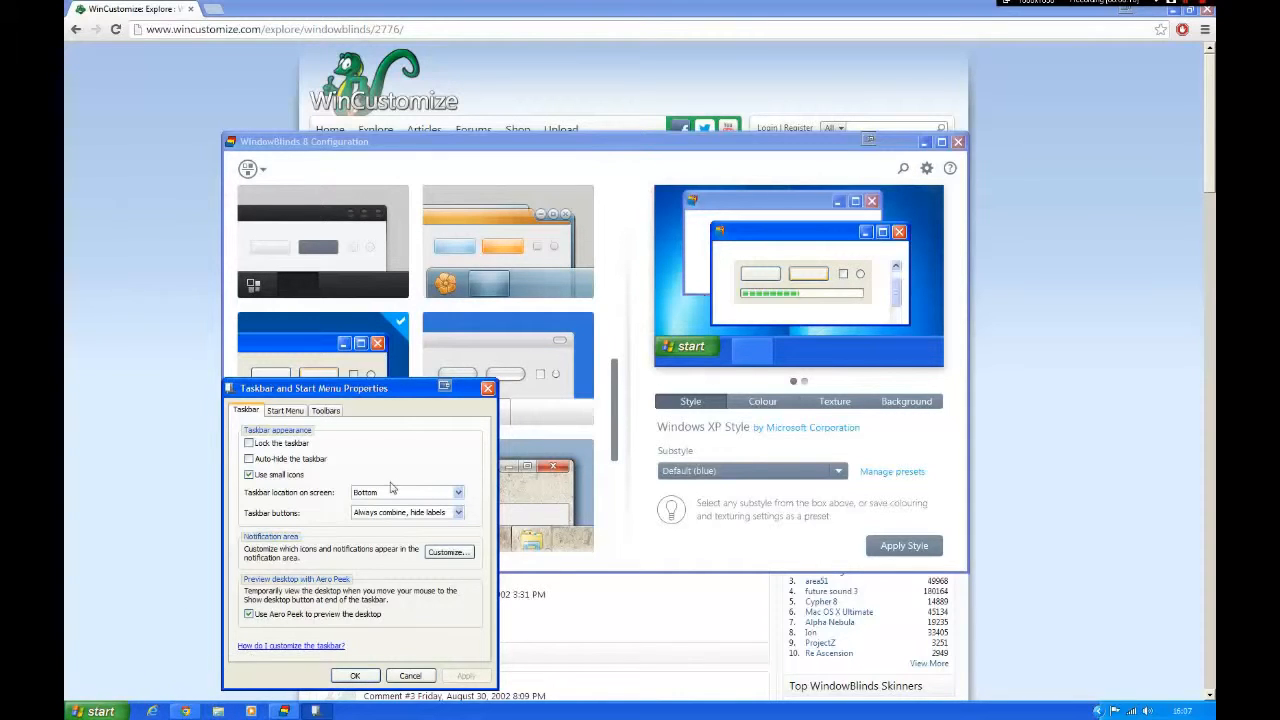
mouse_move(340, 476)
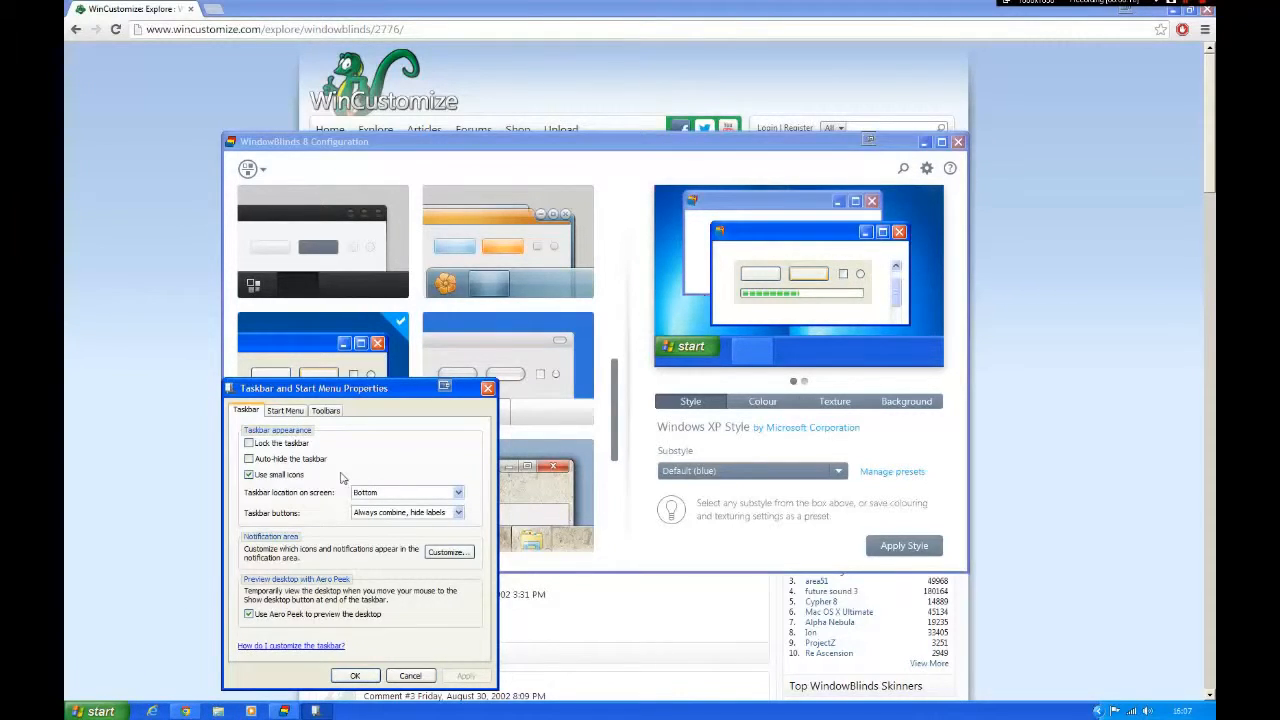
click(284, 410)
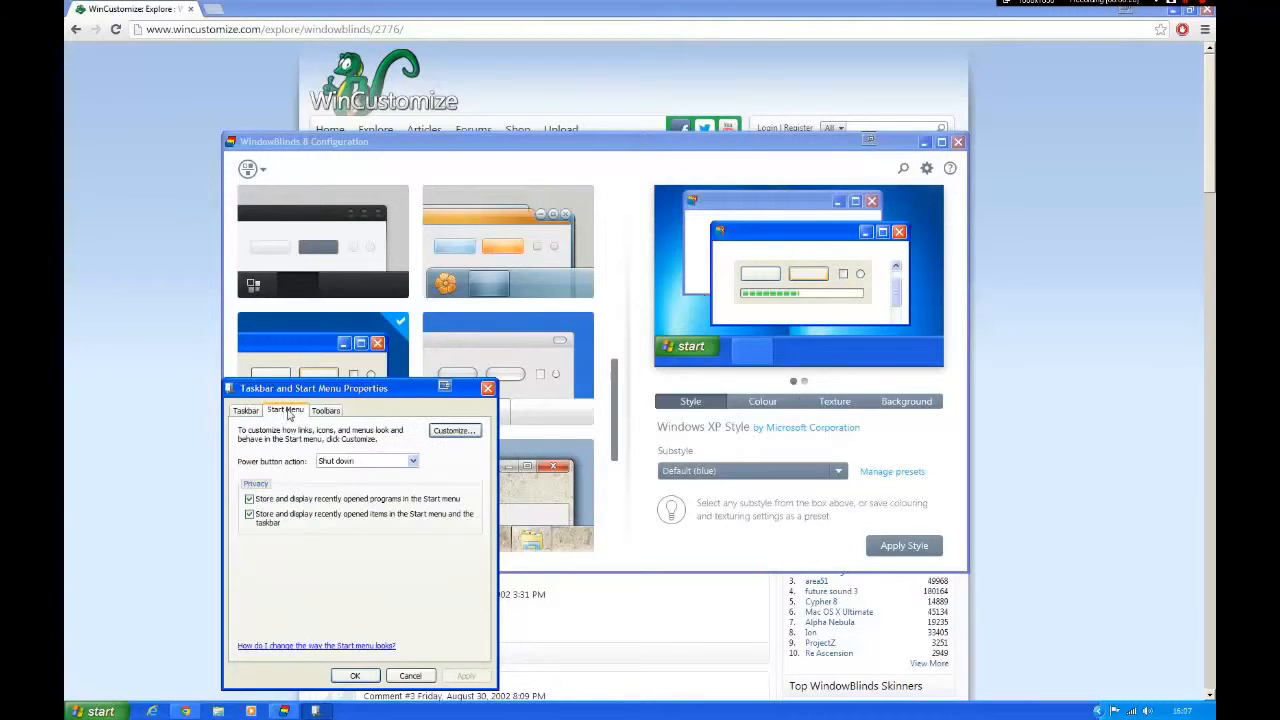
click(454, 430)
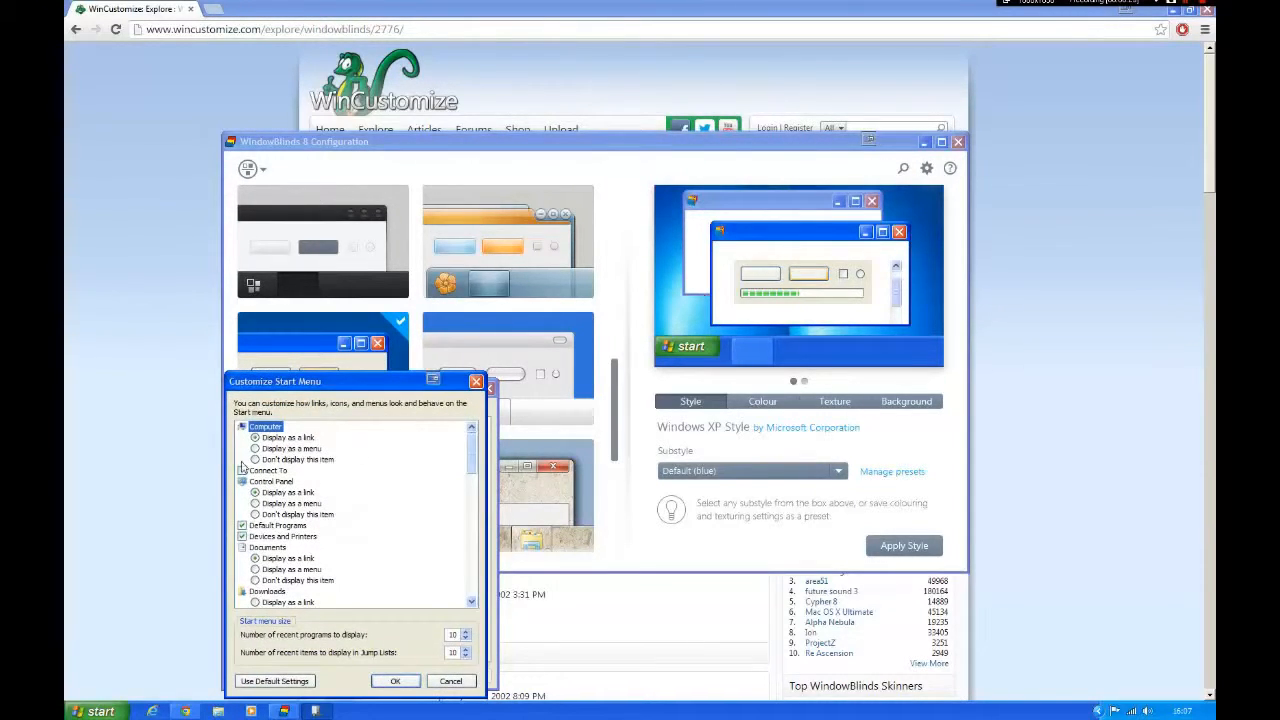
click(256, 448)
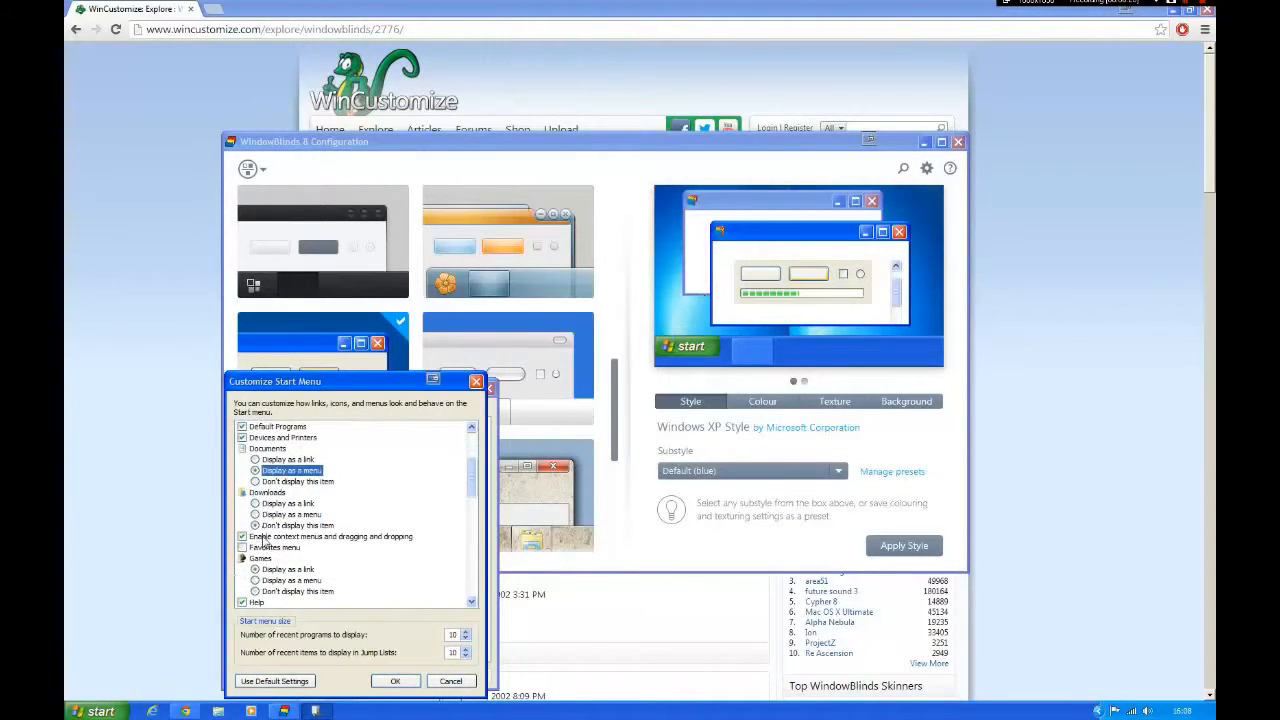
scroll(down, 3)
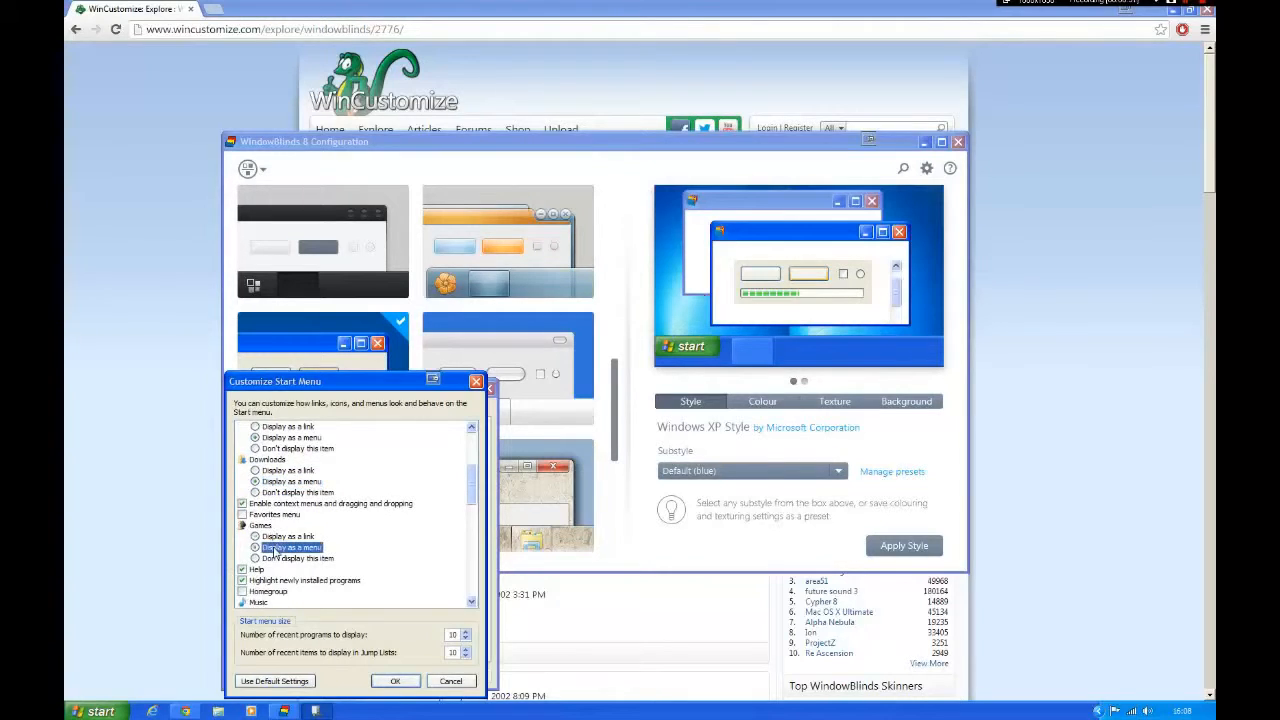
scroll(down, 3)
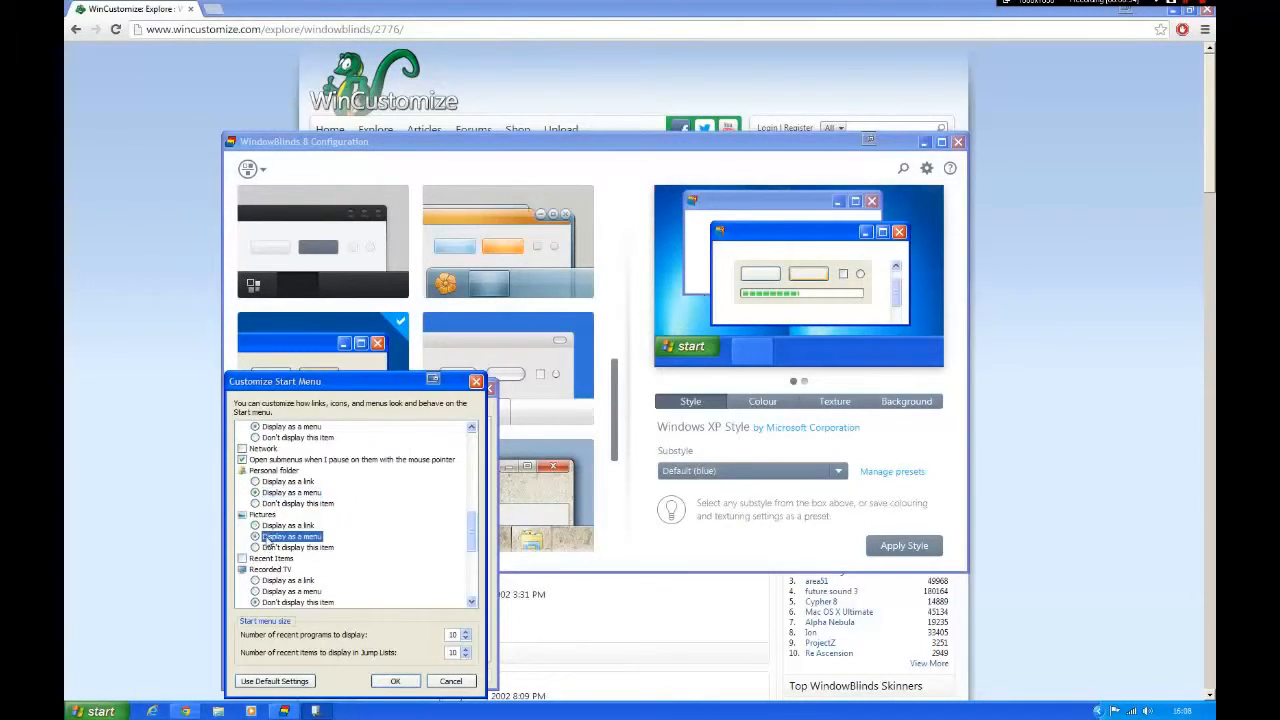
scroll(down, 3)
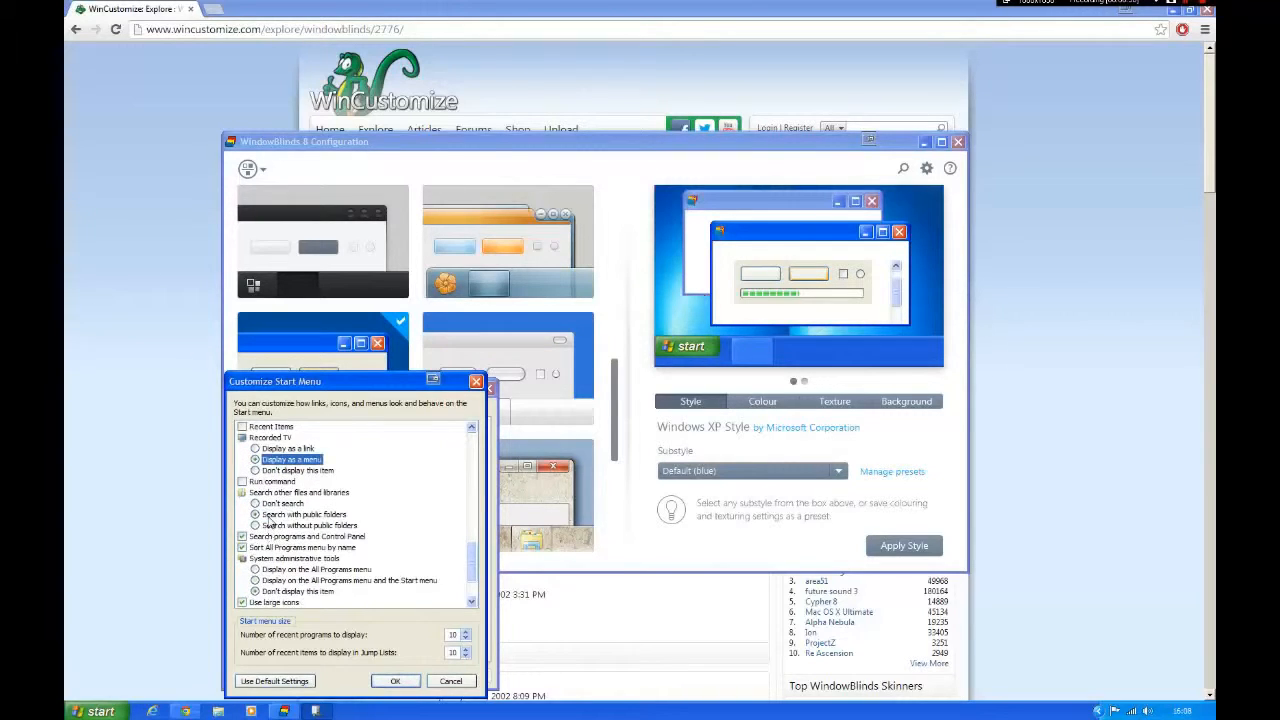
scroll(down, 3)
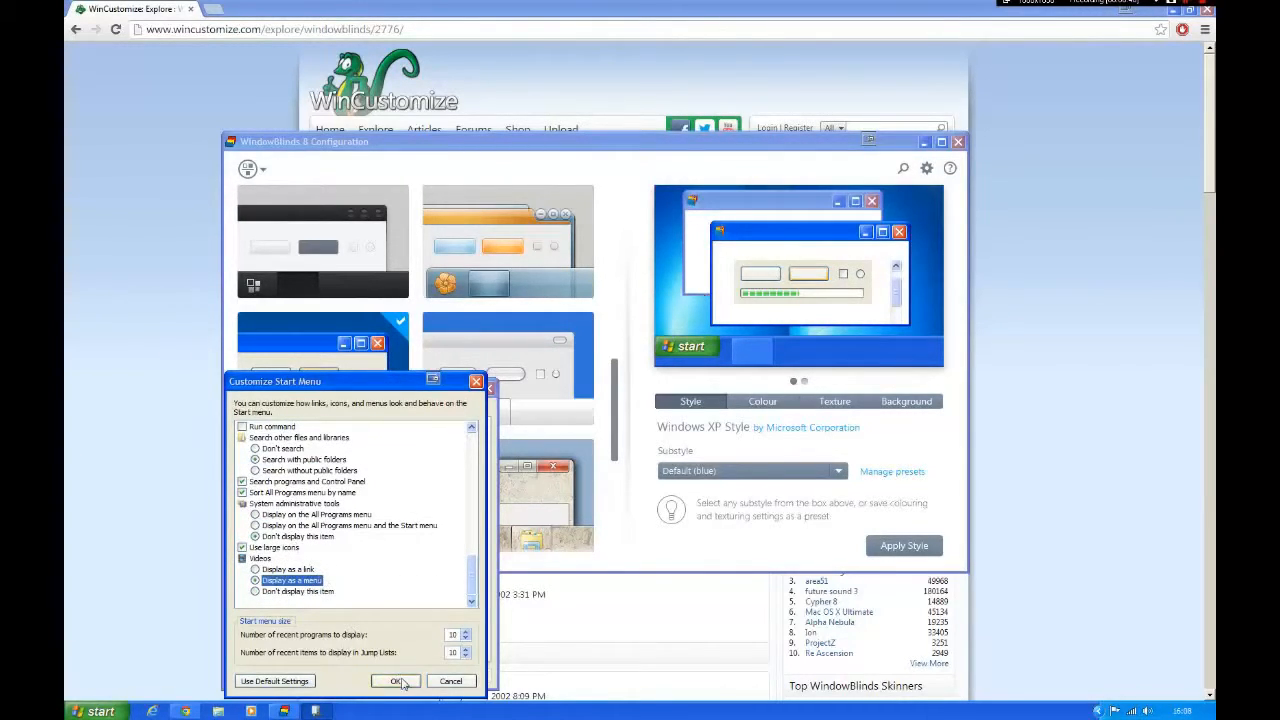
Confirm the Start menu settings and check that the items now cascade as submenus
click(396, 680)
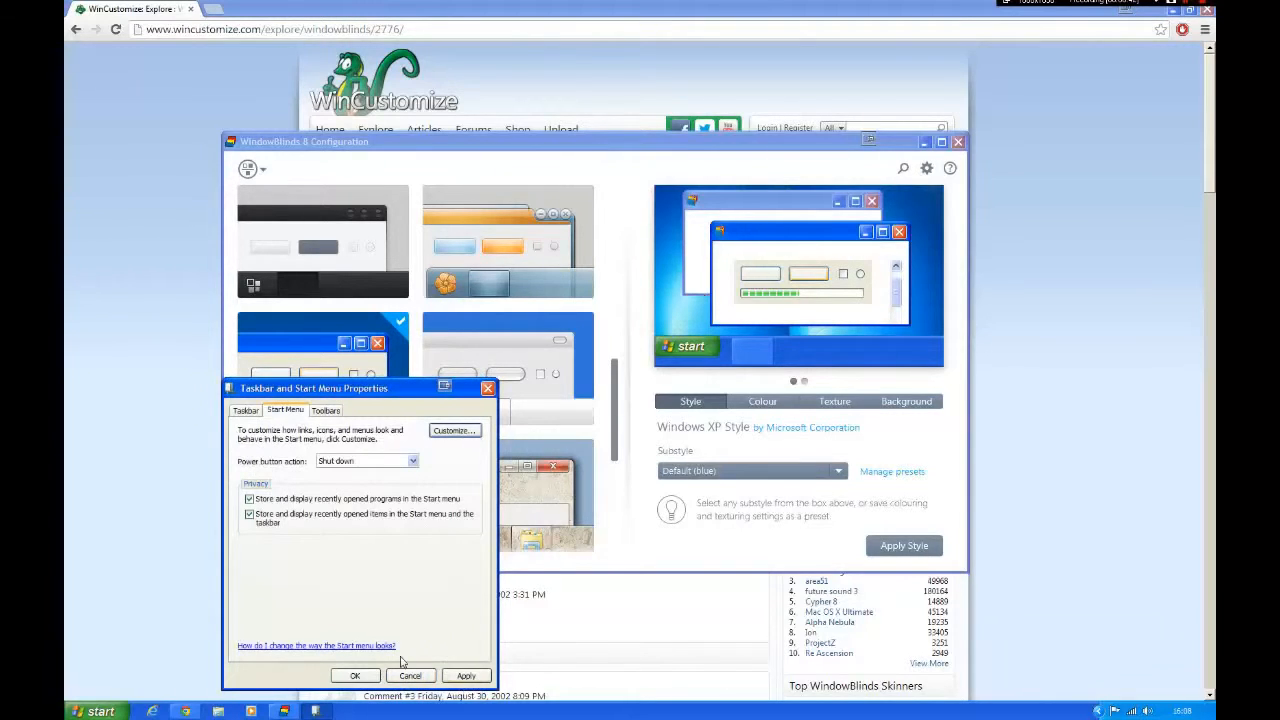
click(410, 676)
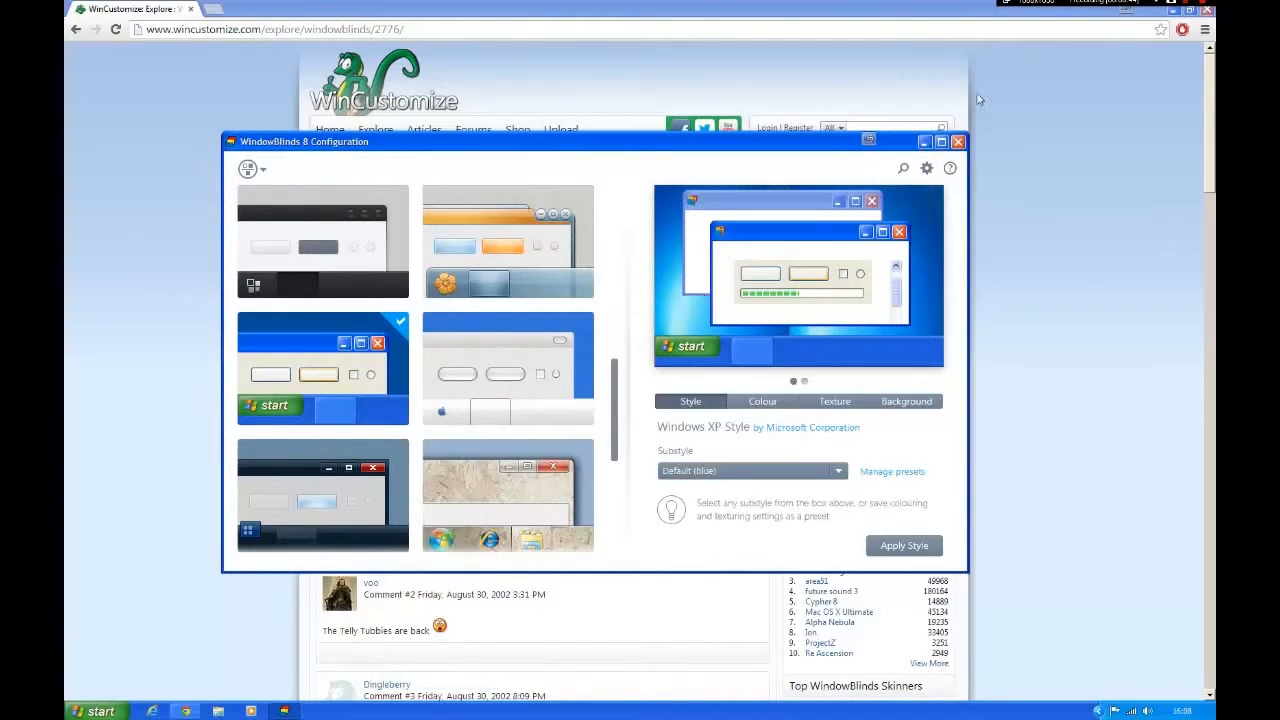
click(96, 712)
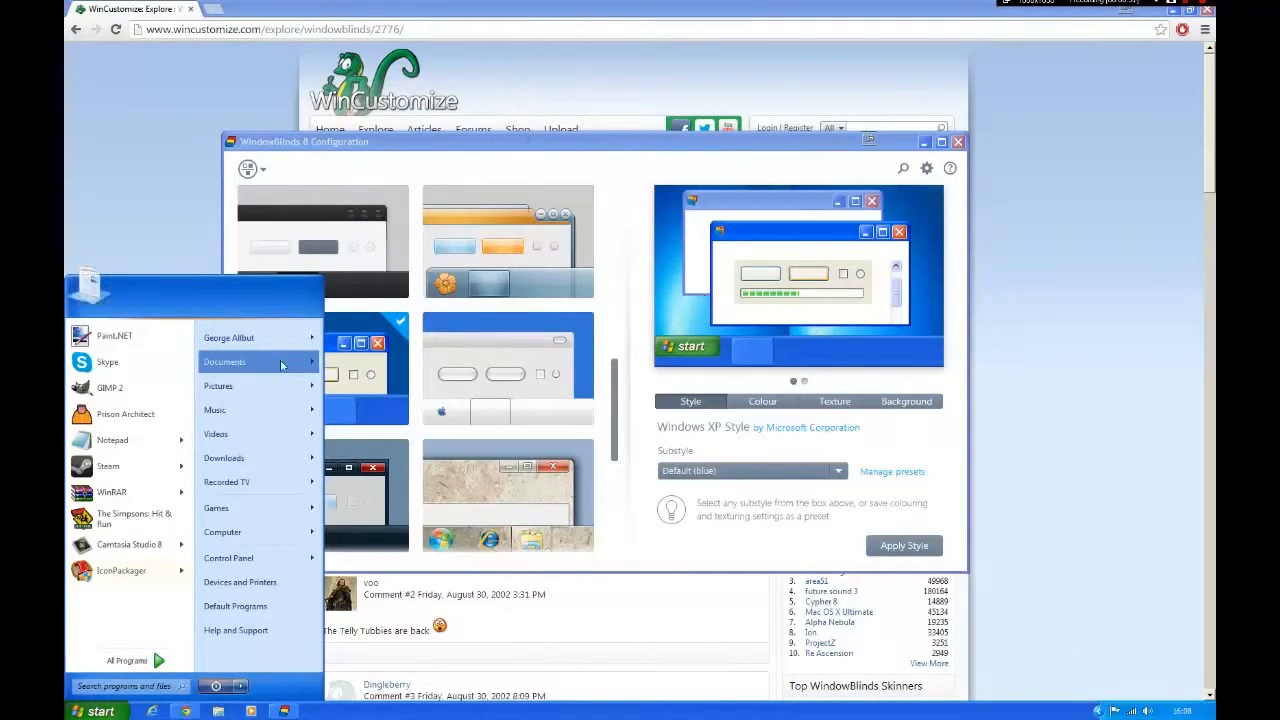
click(224, 362)
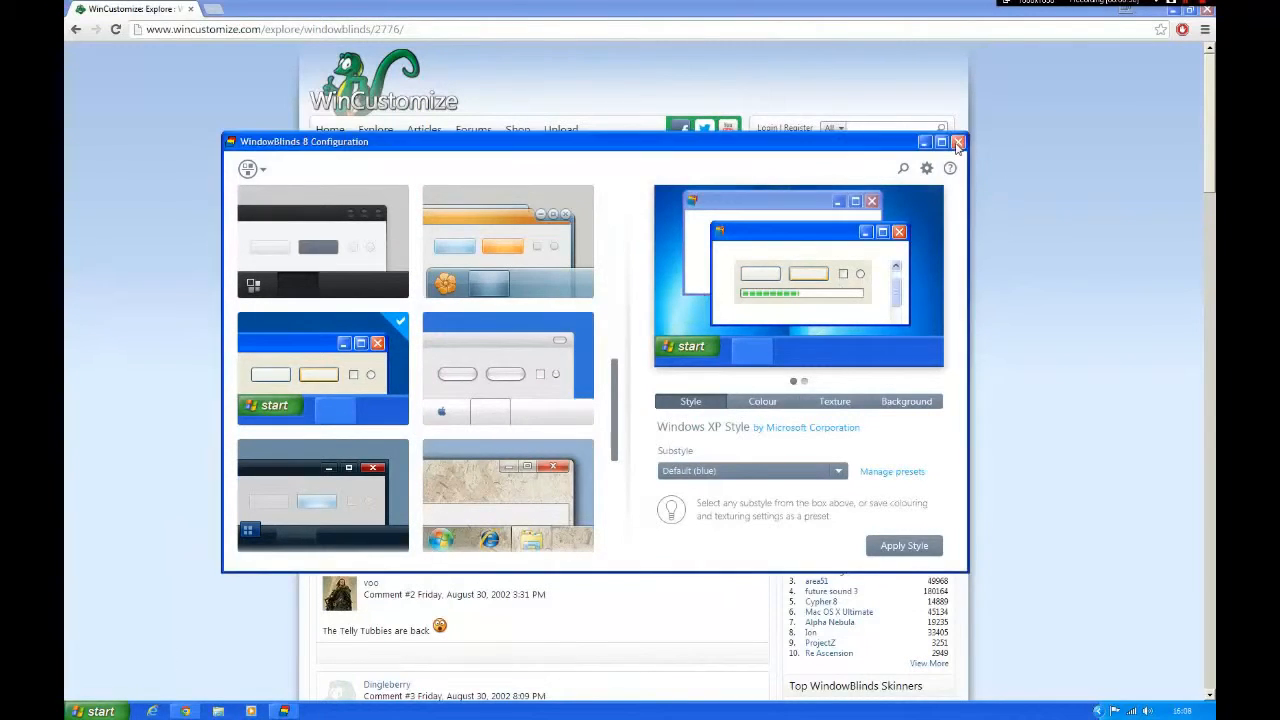
click(956, 142)
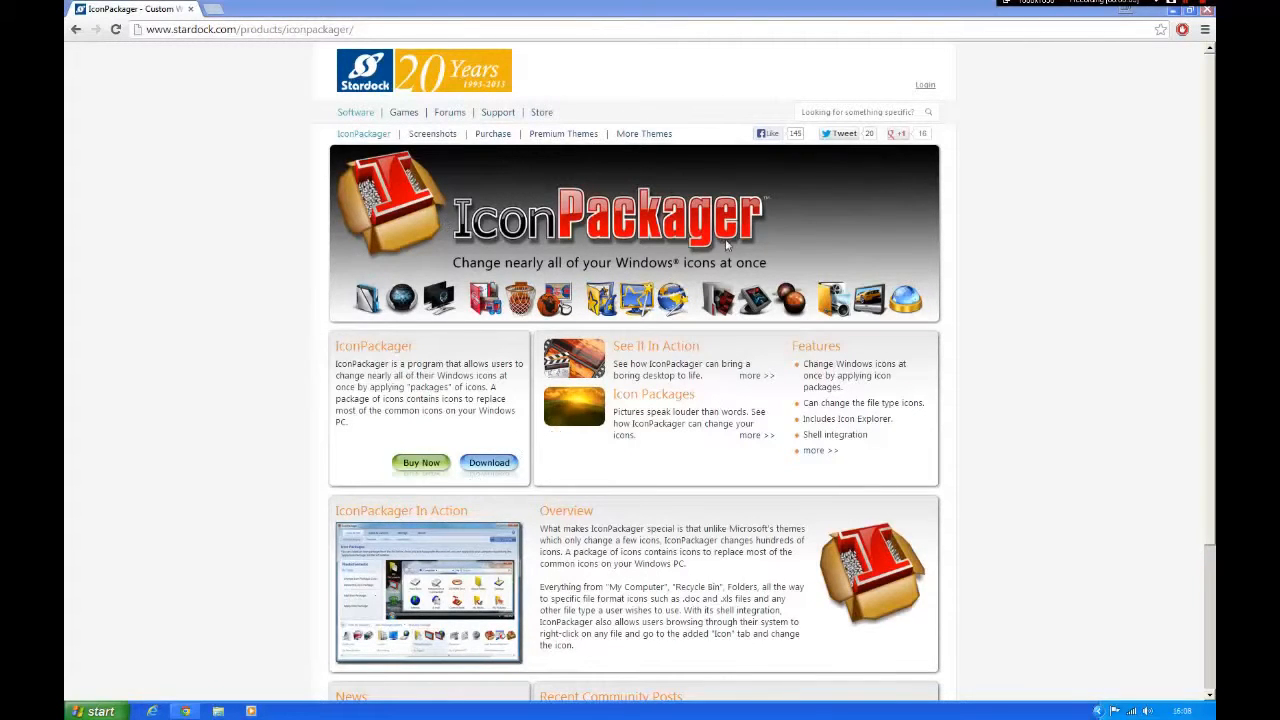
mouse_move(488, 462)
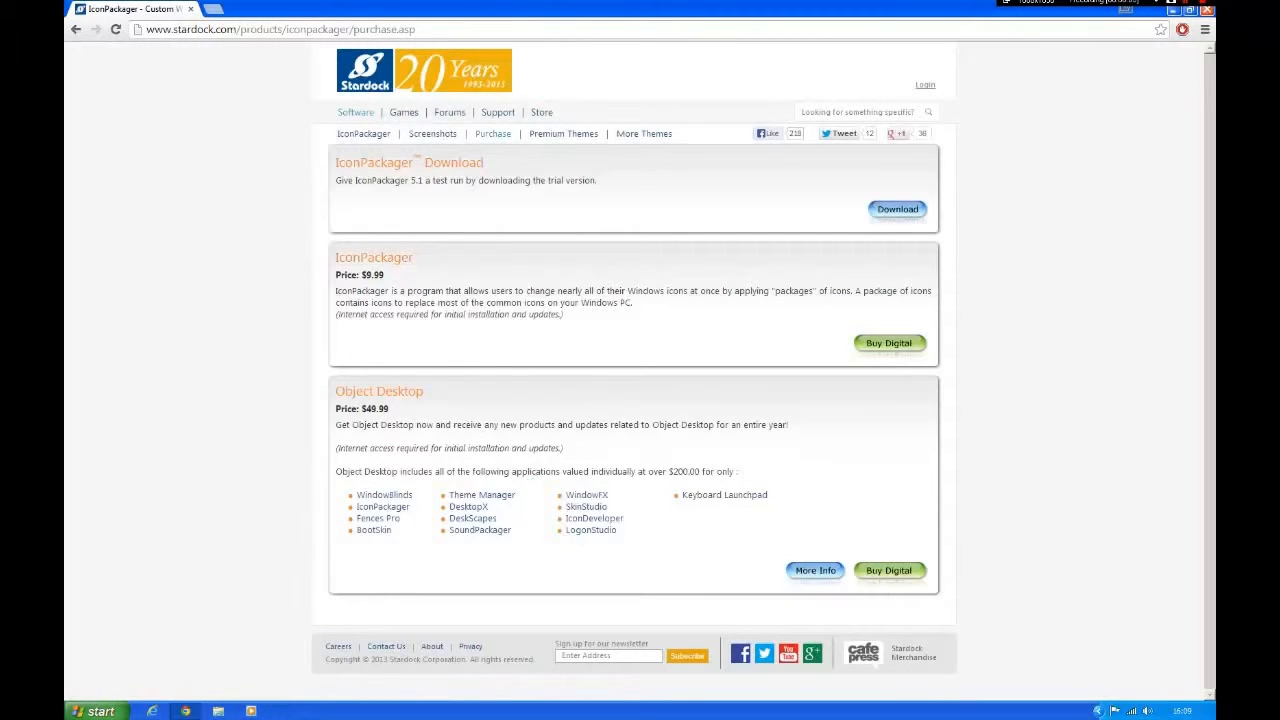
click(896, 210)
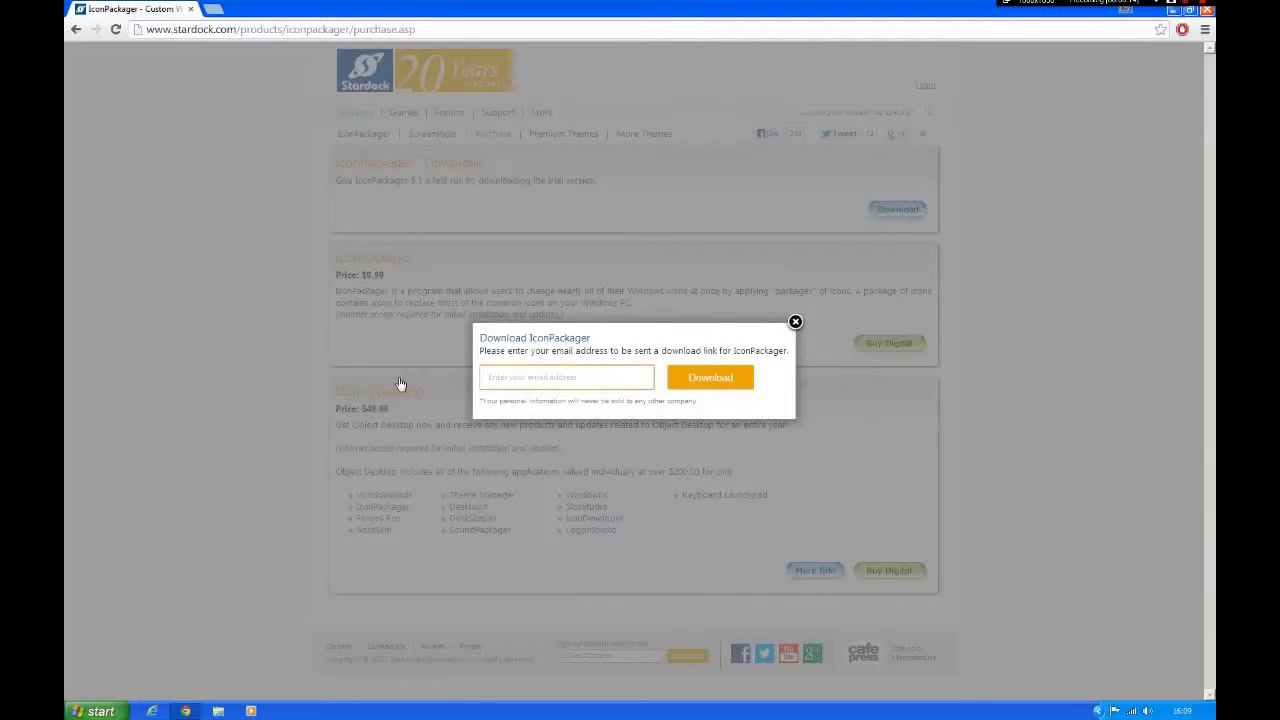
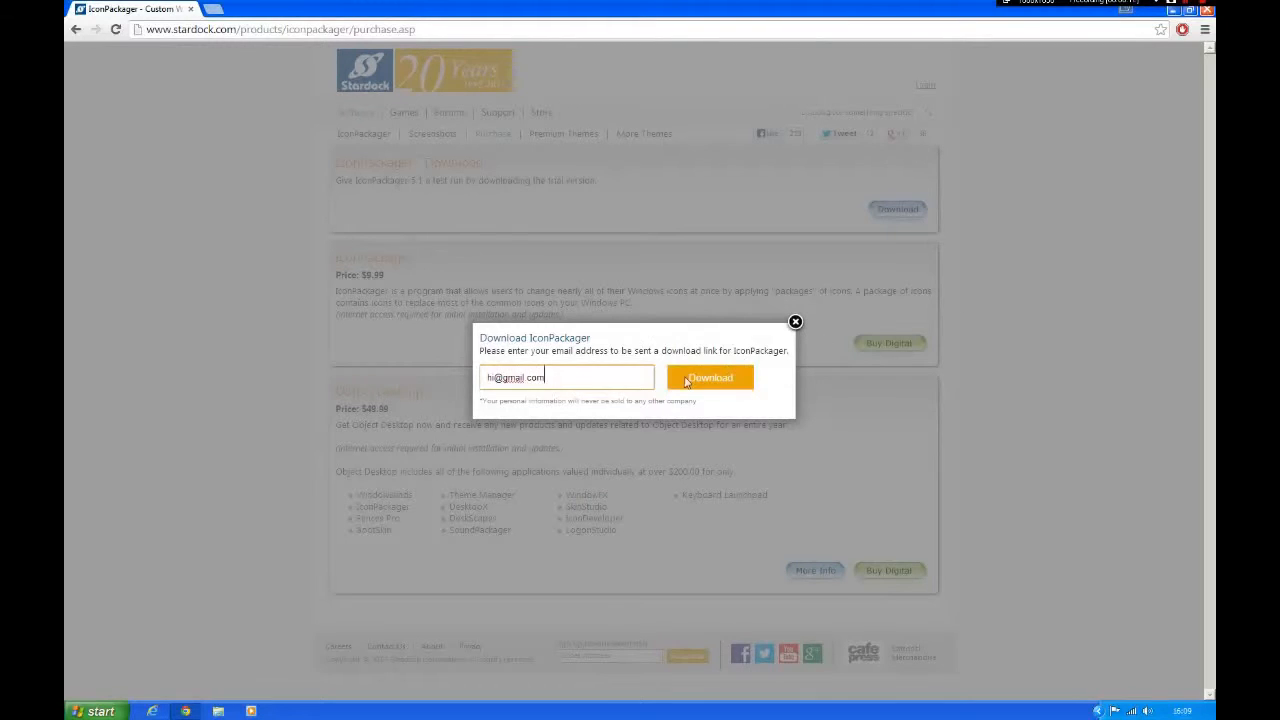
click(708, 376)
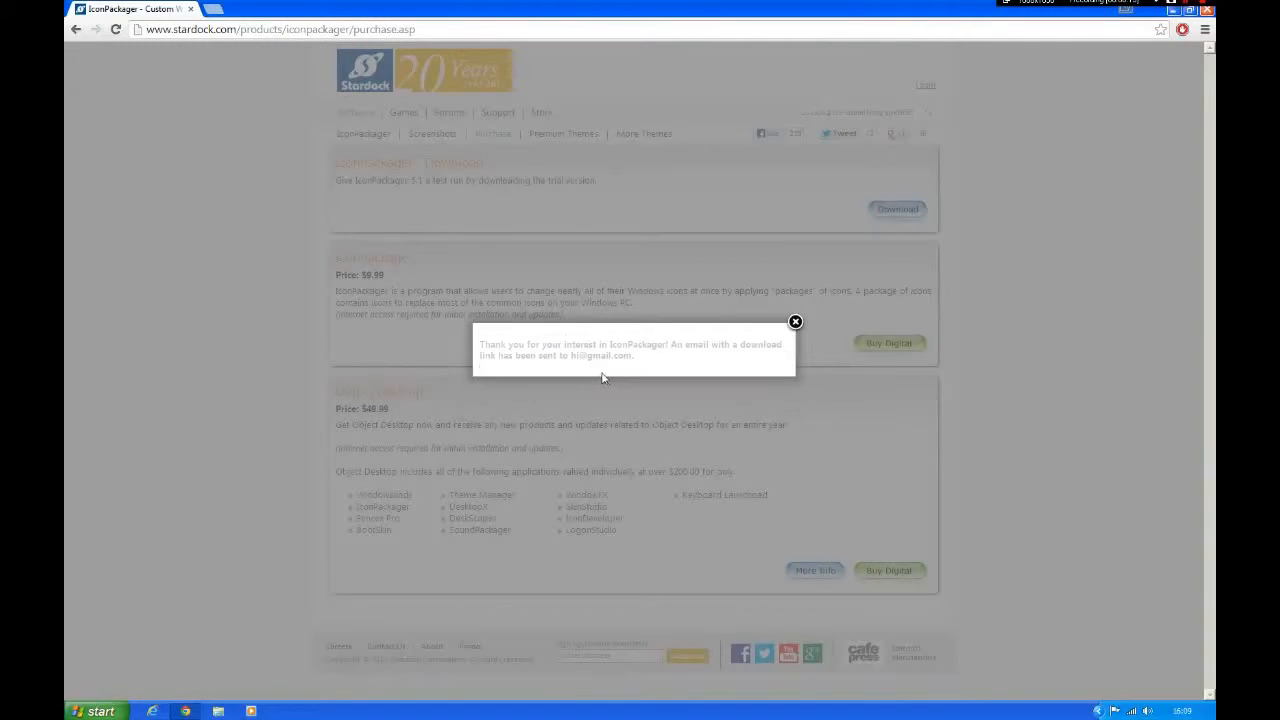
click(796, 322)
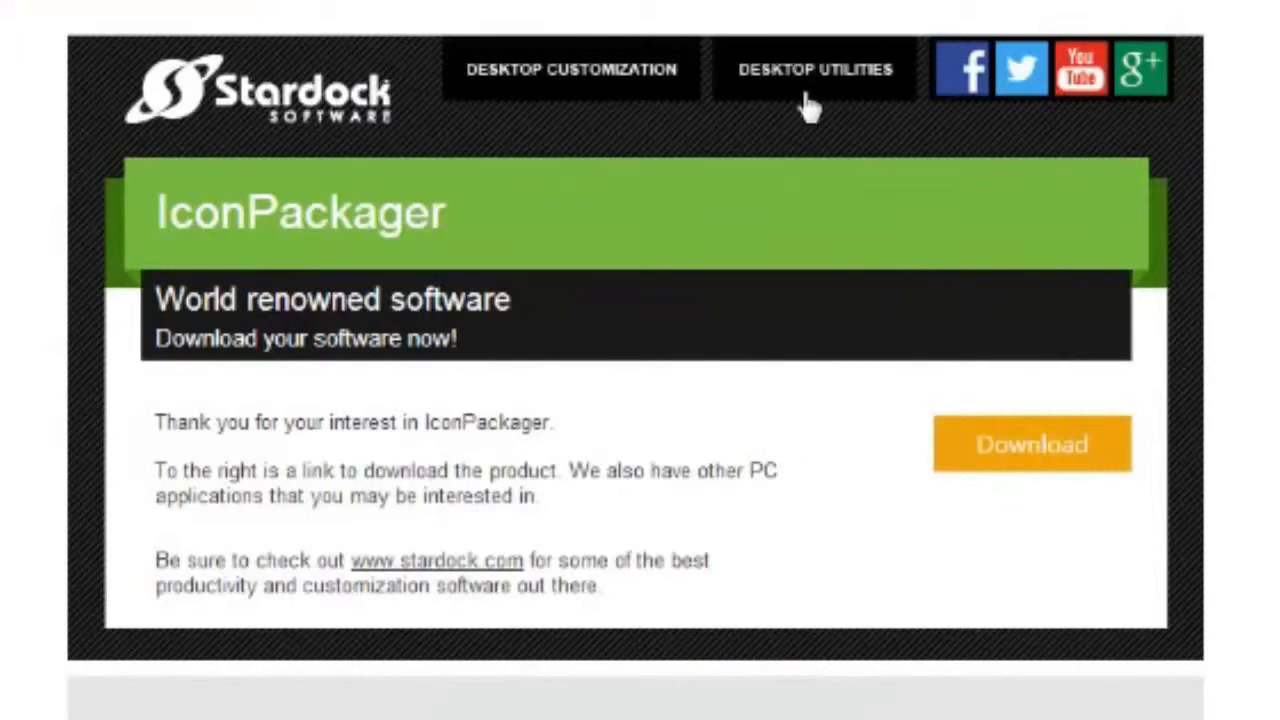
Follow the emailed link and start the IconPackager download with Download Now on Download.com
click(1028, 444)
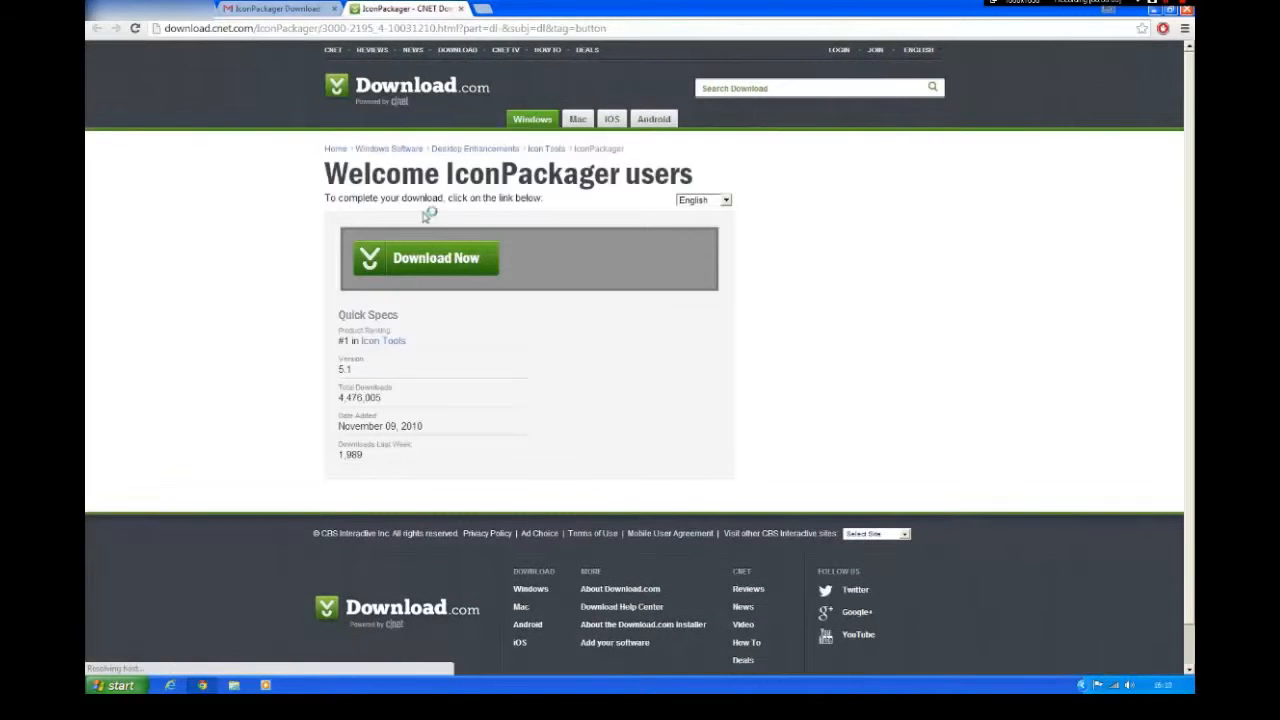
click(436, 258)
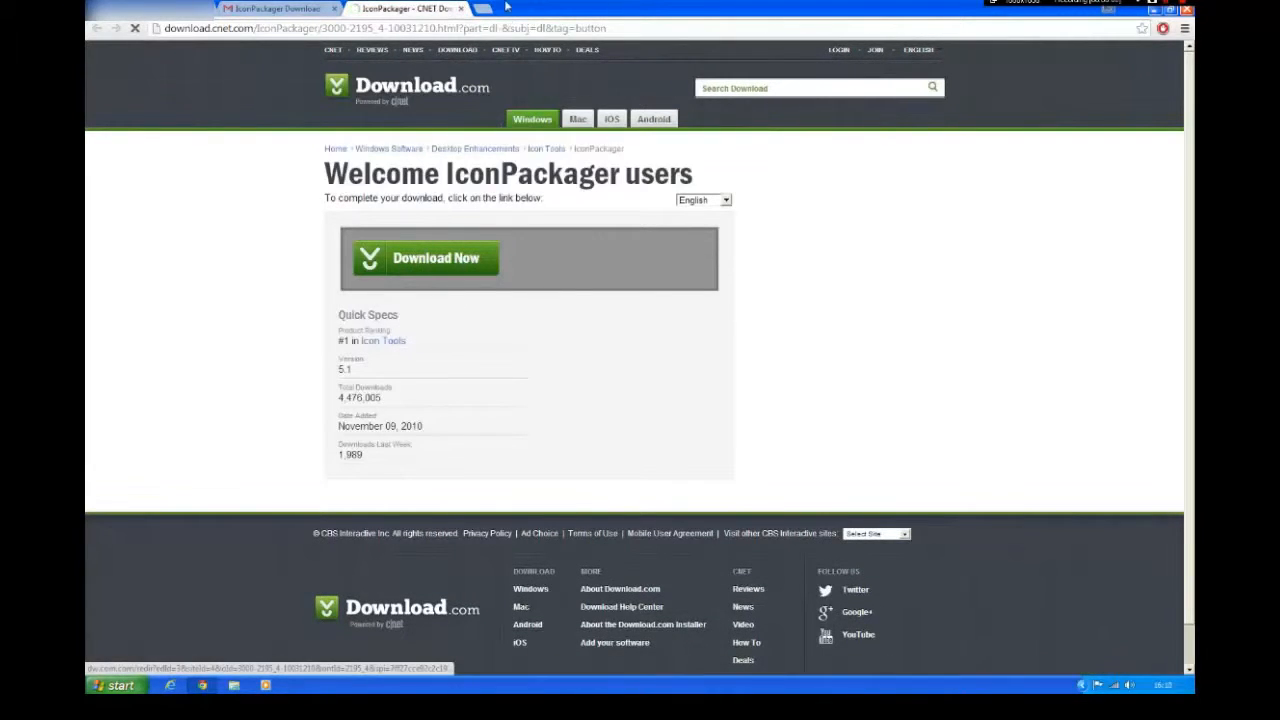
click(424, 258)
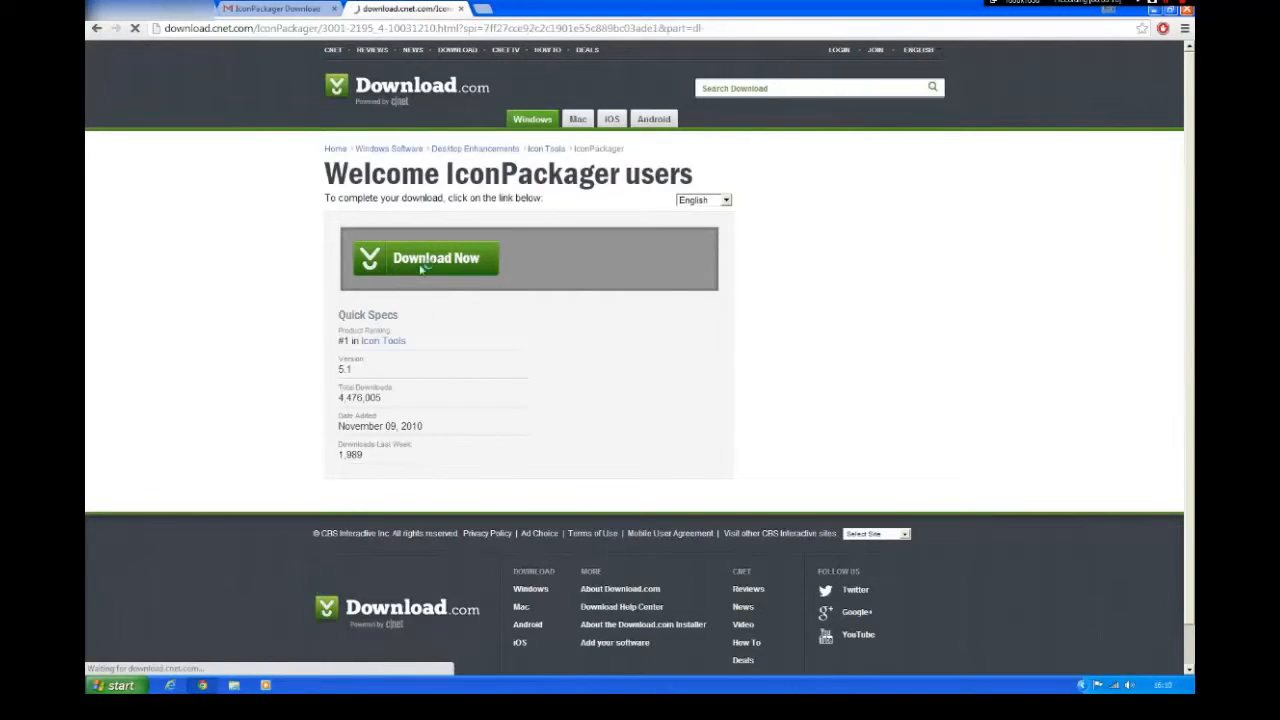
click(428, 258)
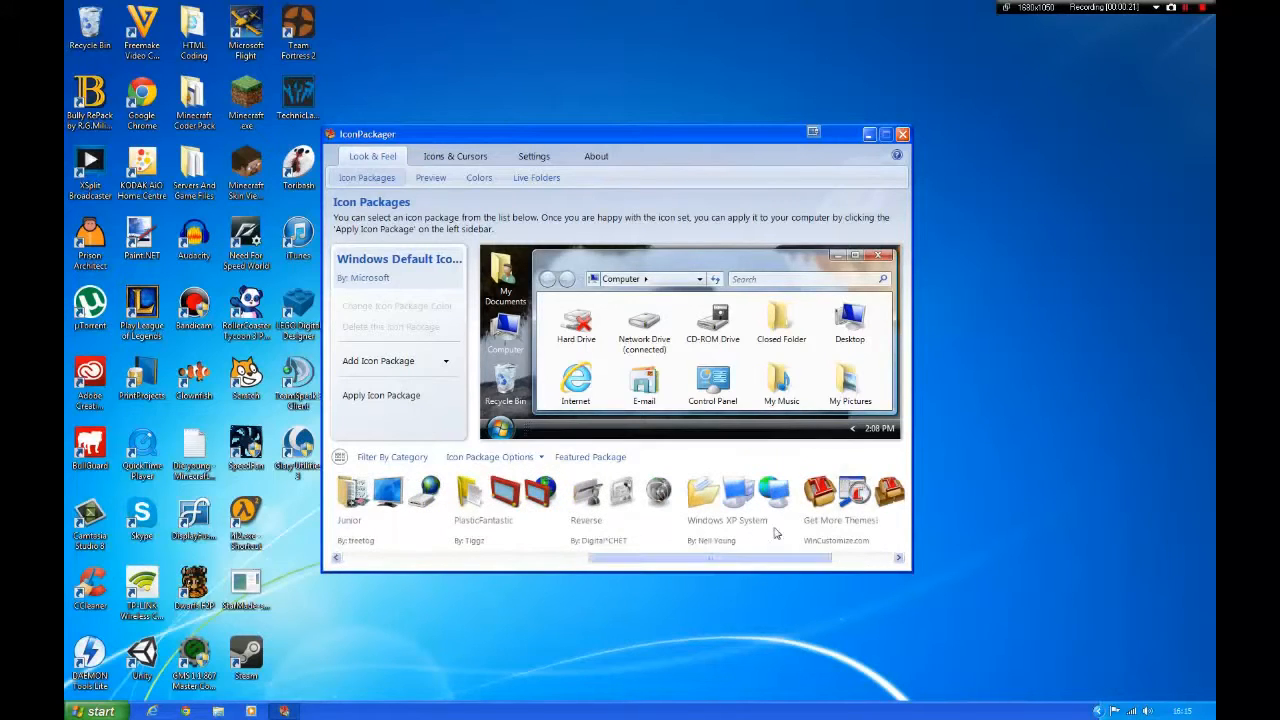
Select the Windows XP System icon package by Neil Young and close IconPackager
click(738, 496)
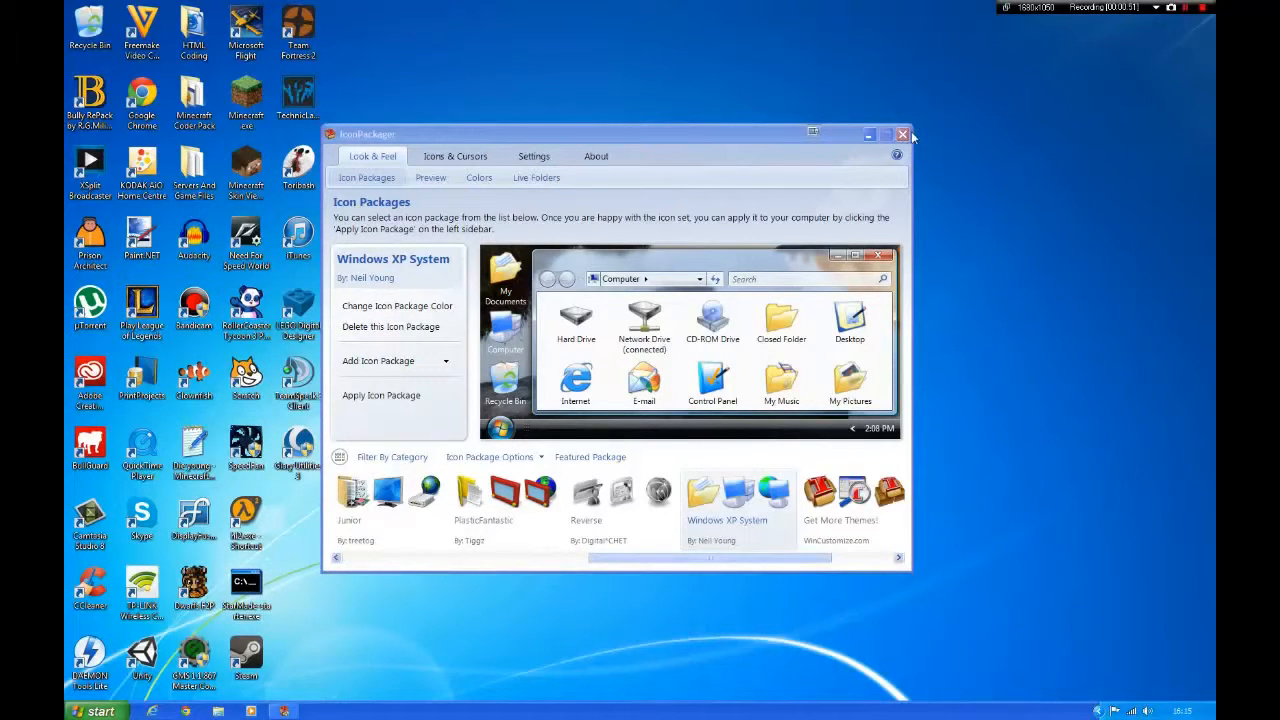
click(902, 134)
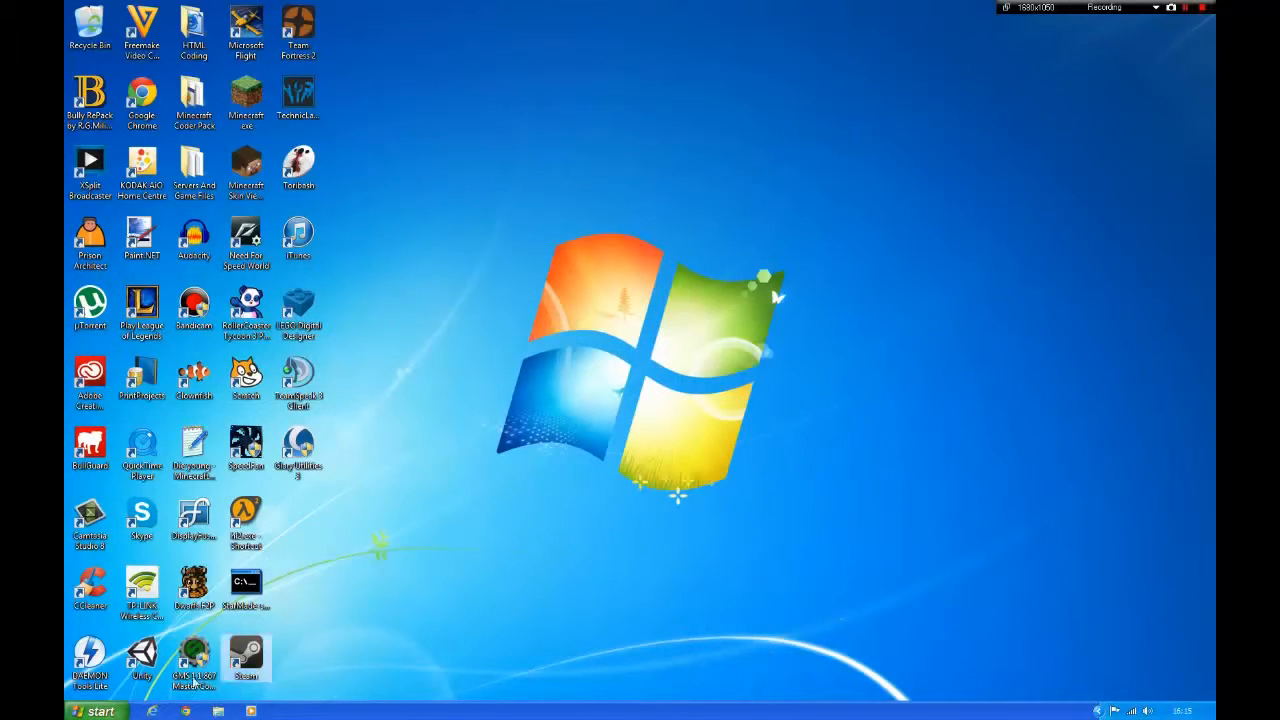
Reach Performance Options from Computer > Properties > Advanced system settings > Performance Settings
click(96, 712)
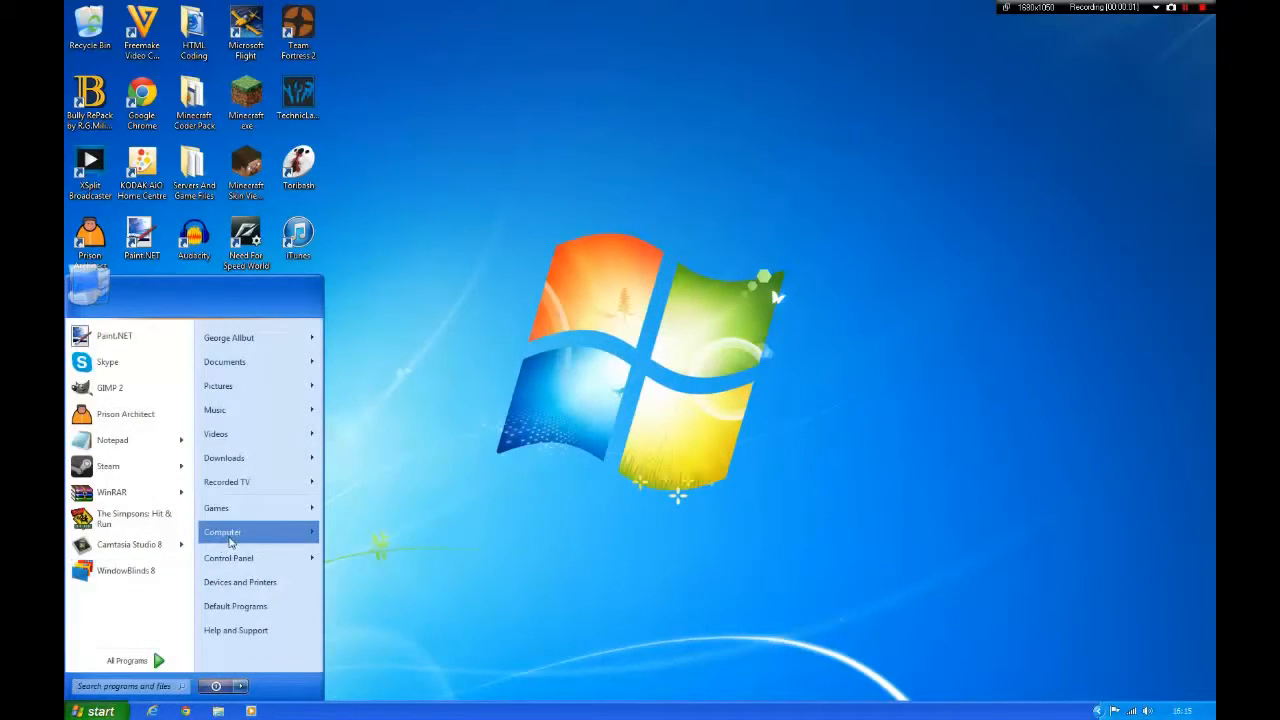
right_click(230, 532)
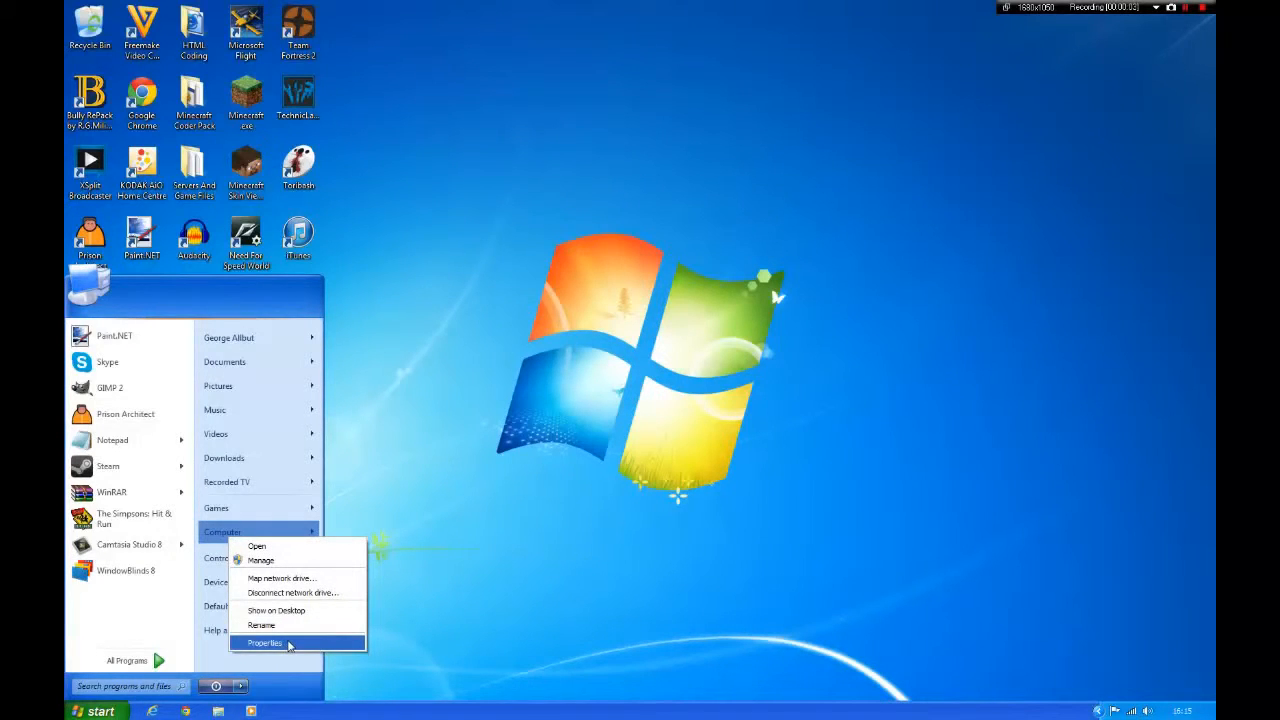
click(264, 642)
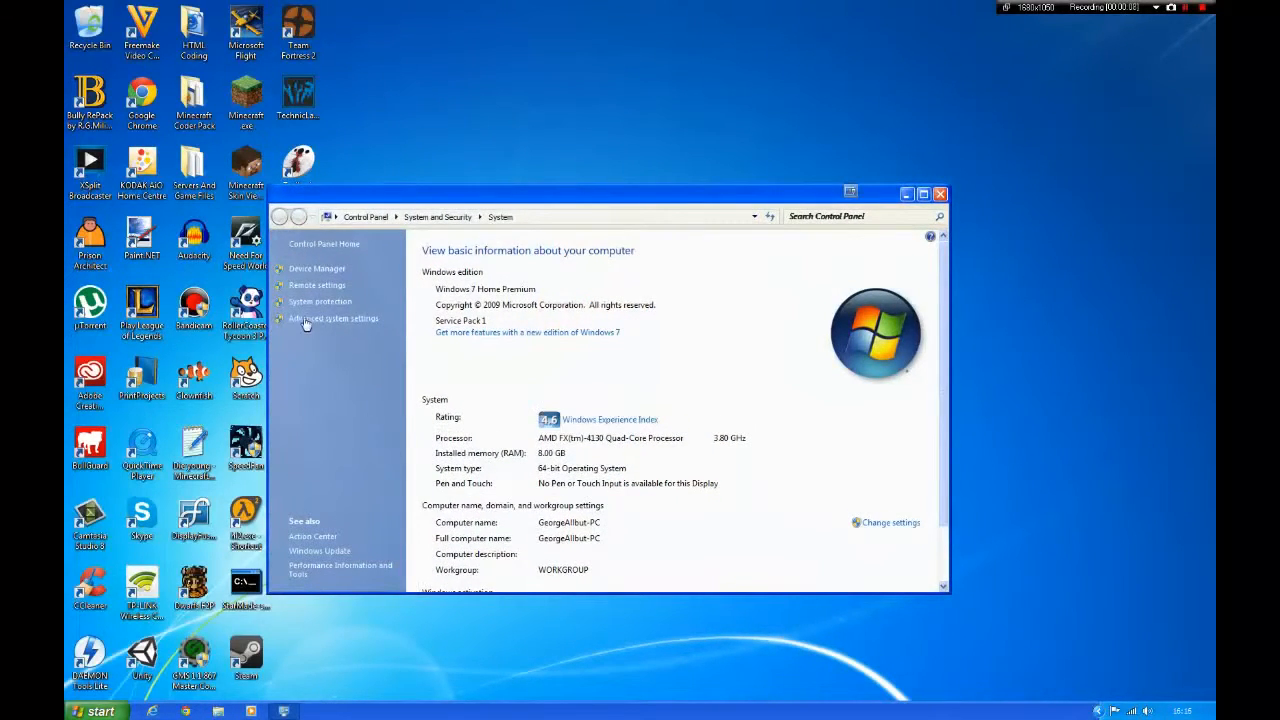
click(332, 318)
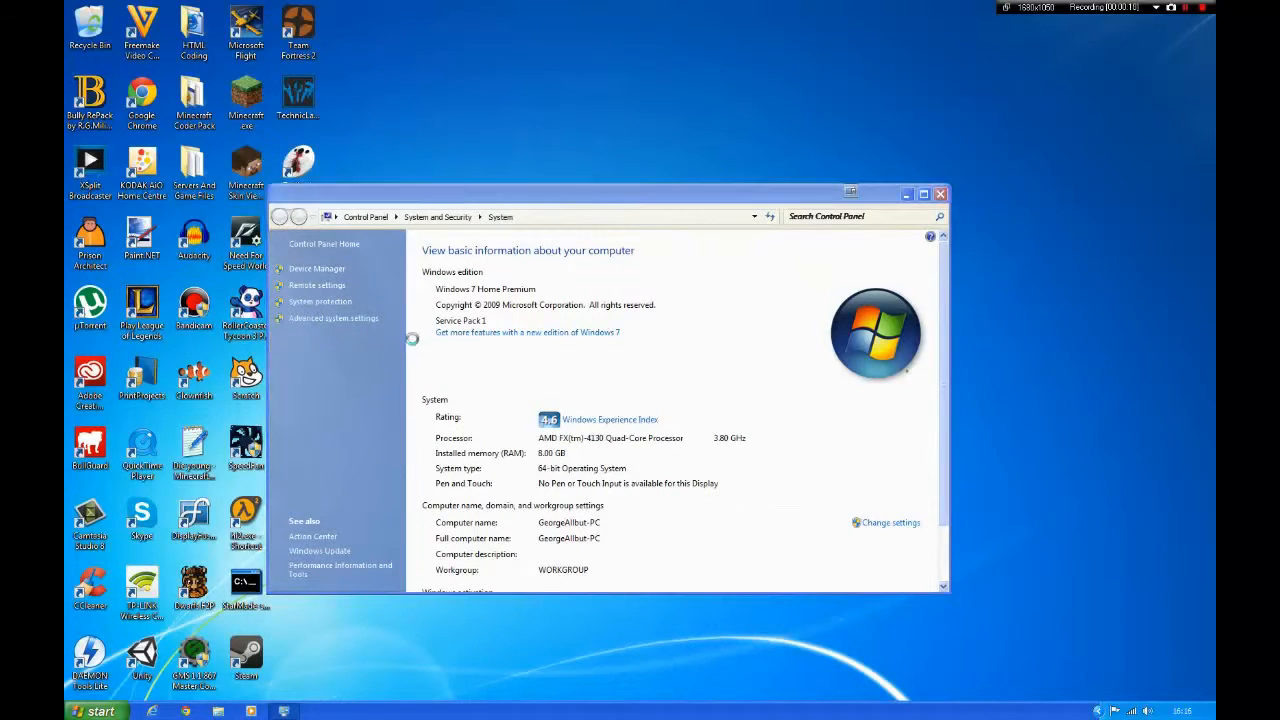
click(332, 318)
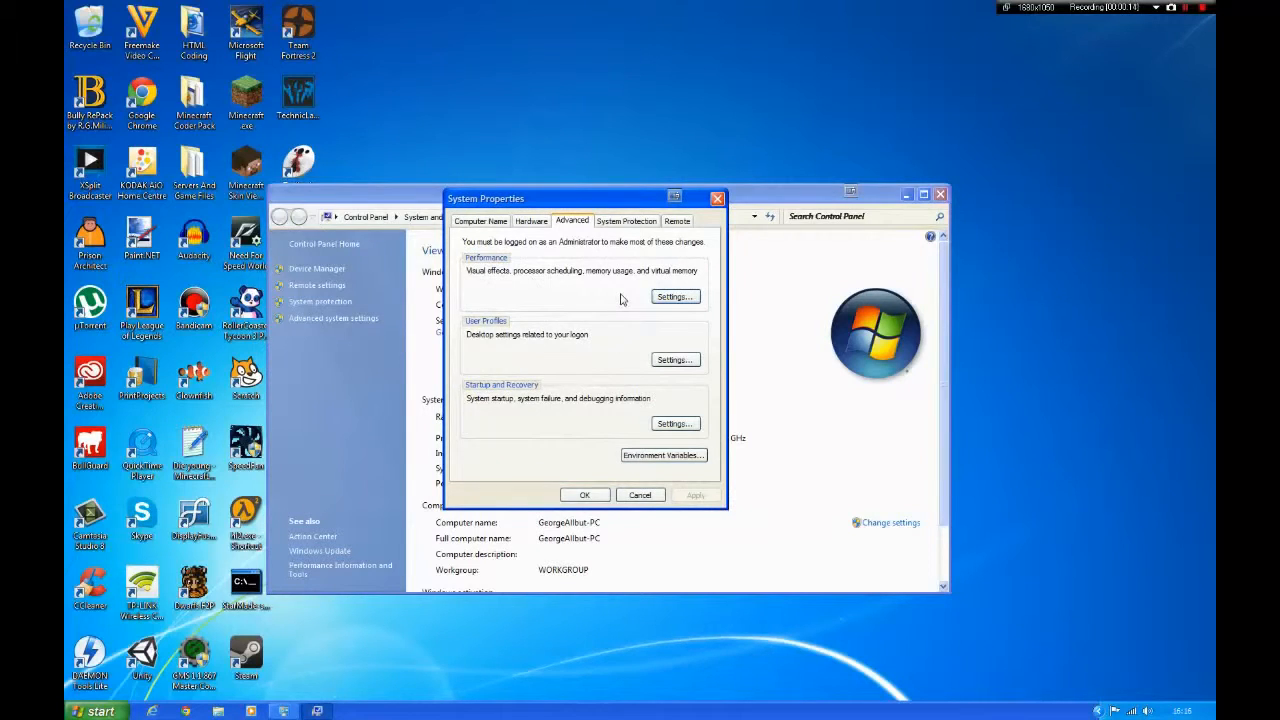
click(674, 296)
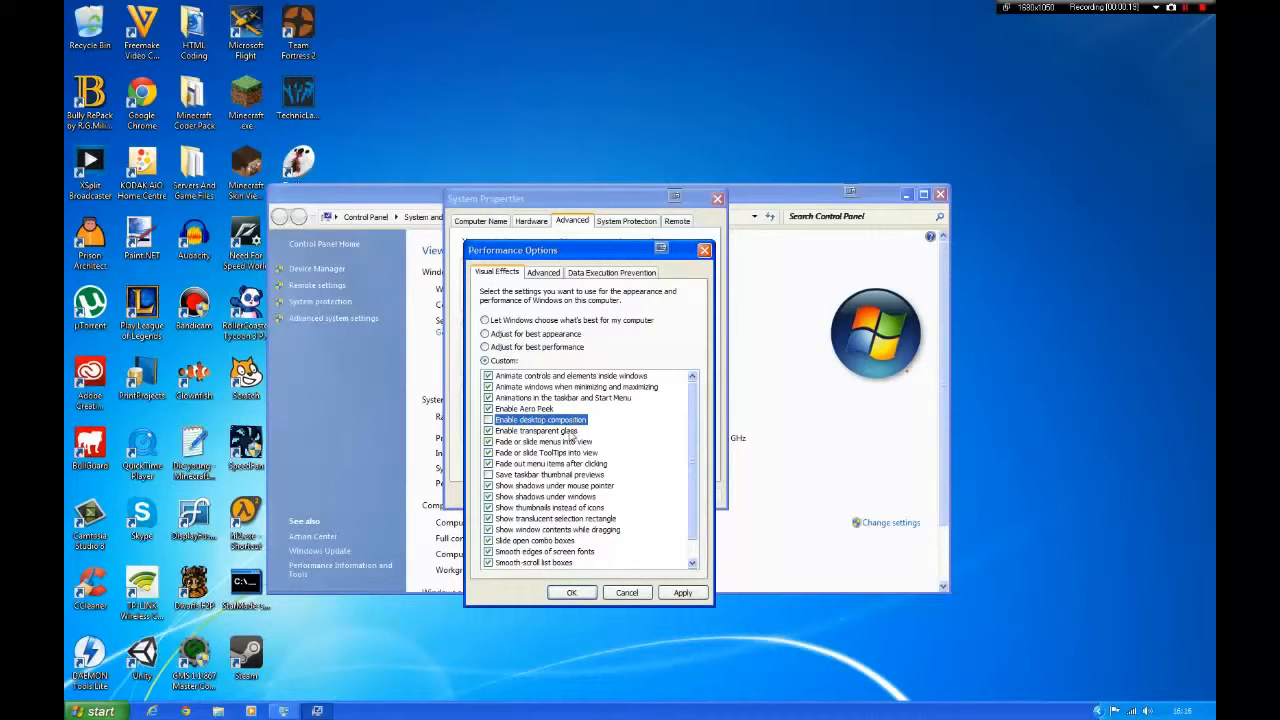
mouse_move(592, 444)
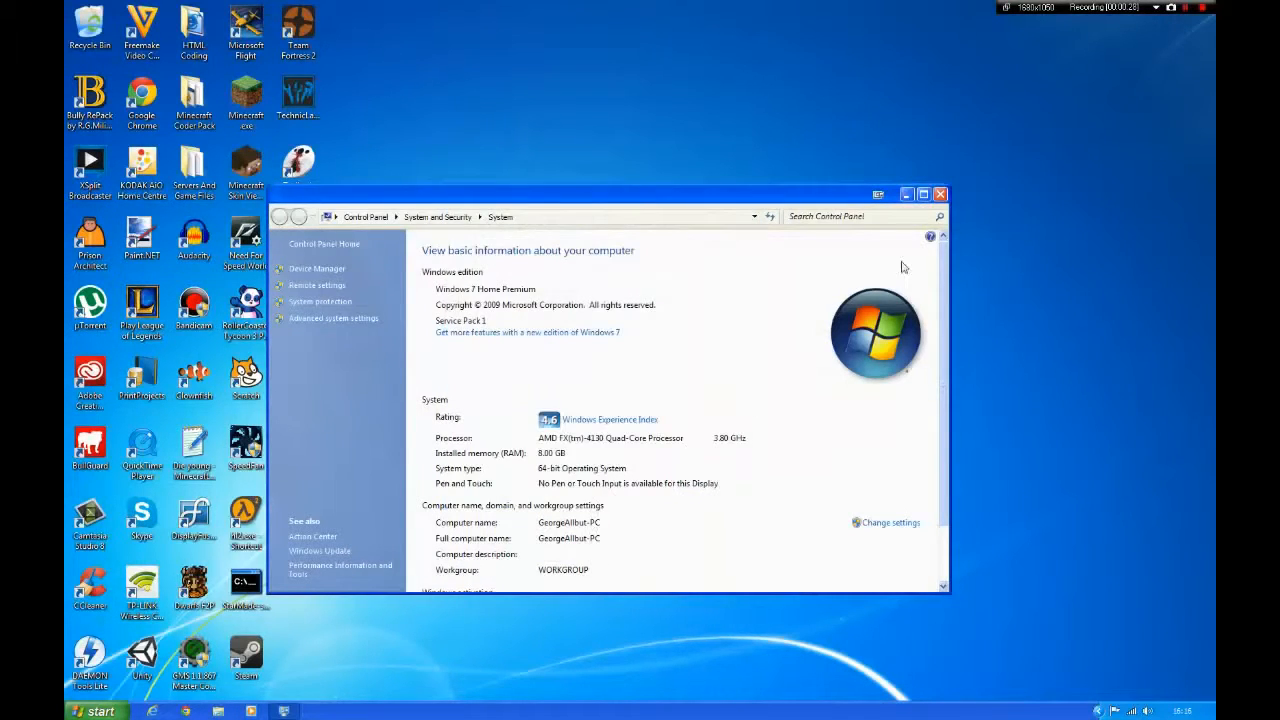
Close the System Control Panel window, leaving the XP-styled desktop
click(940, 194)
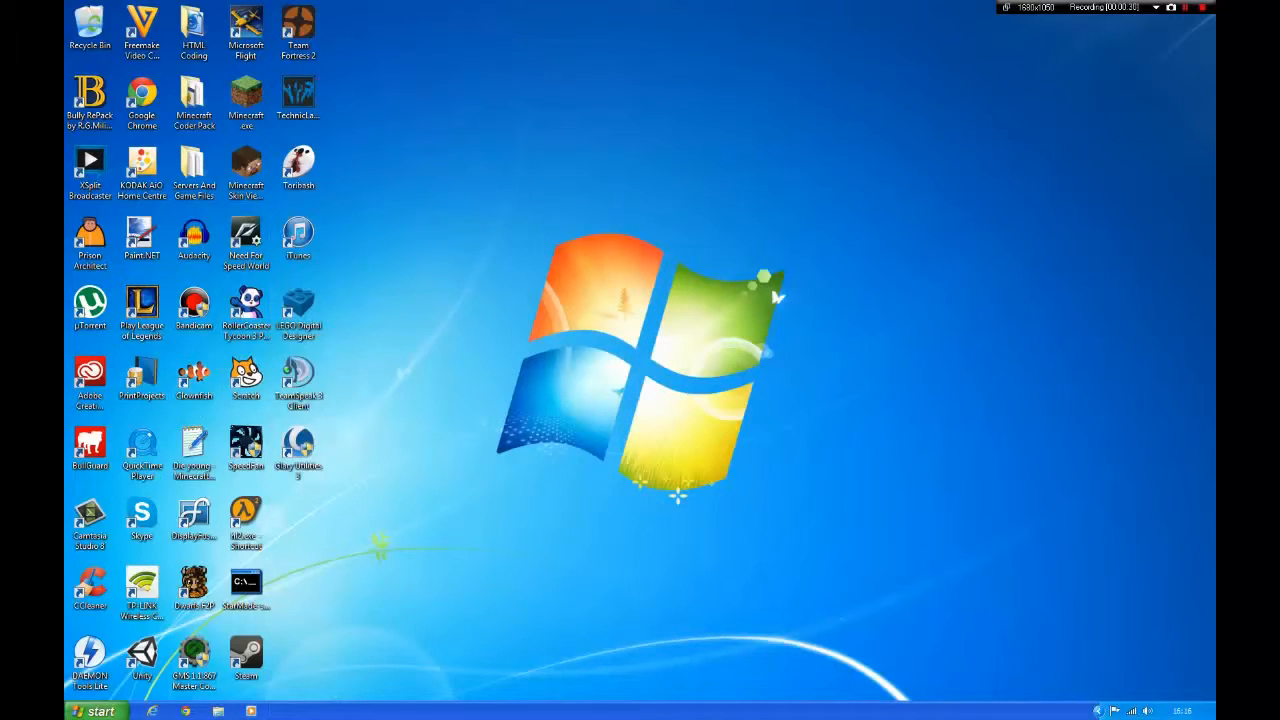
mouse_move(752, 432)
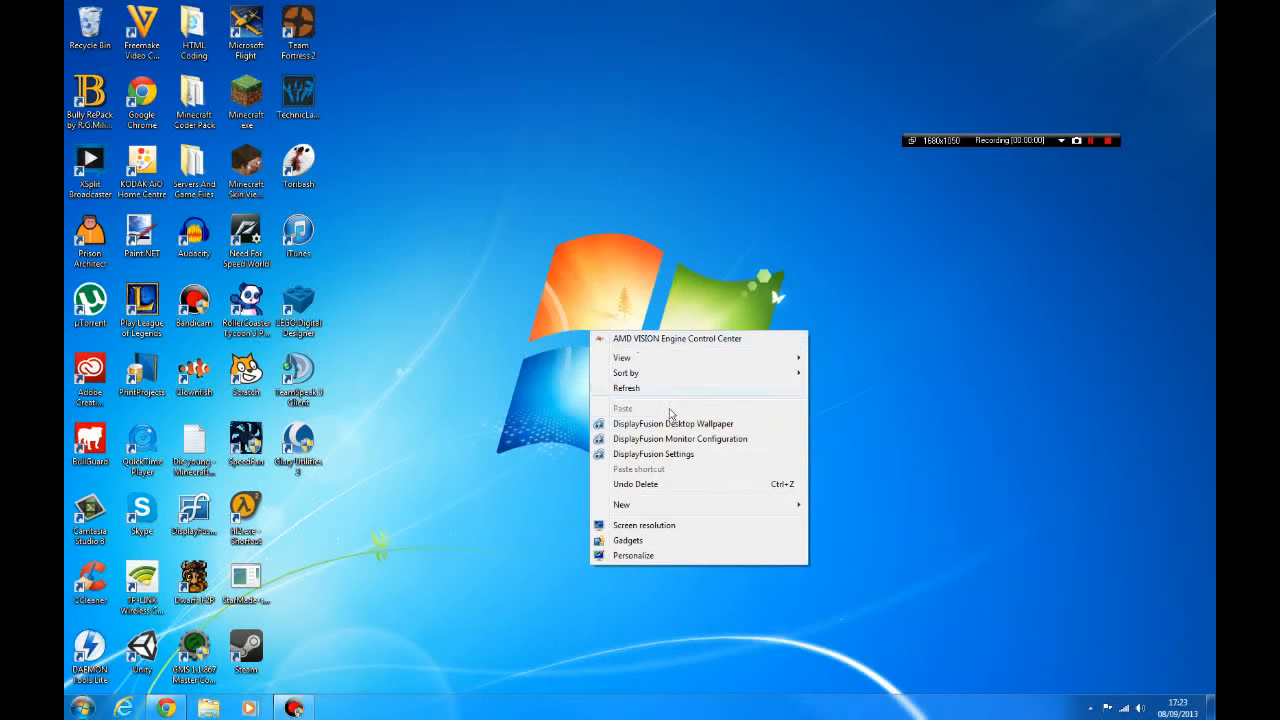
Reach the mouse pointer settings through the desktop's Personalize menu
click(482, 342)
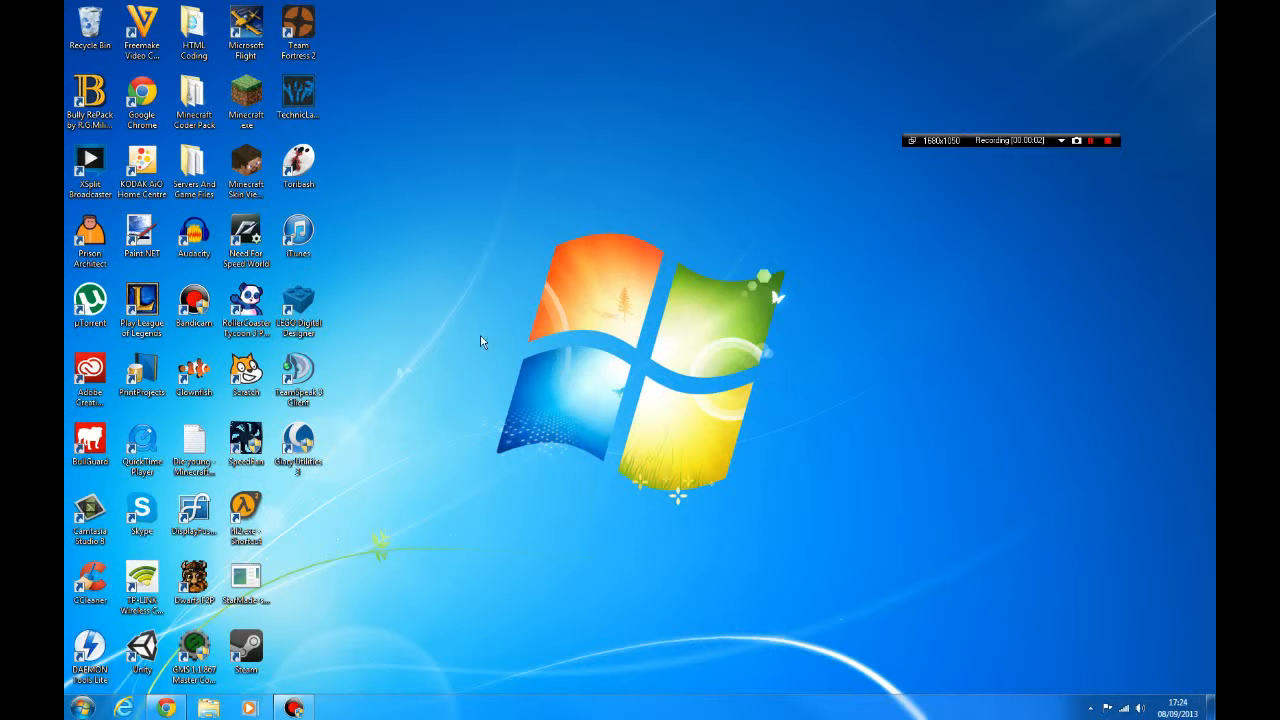
right_click(576, 398)
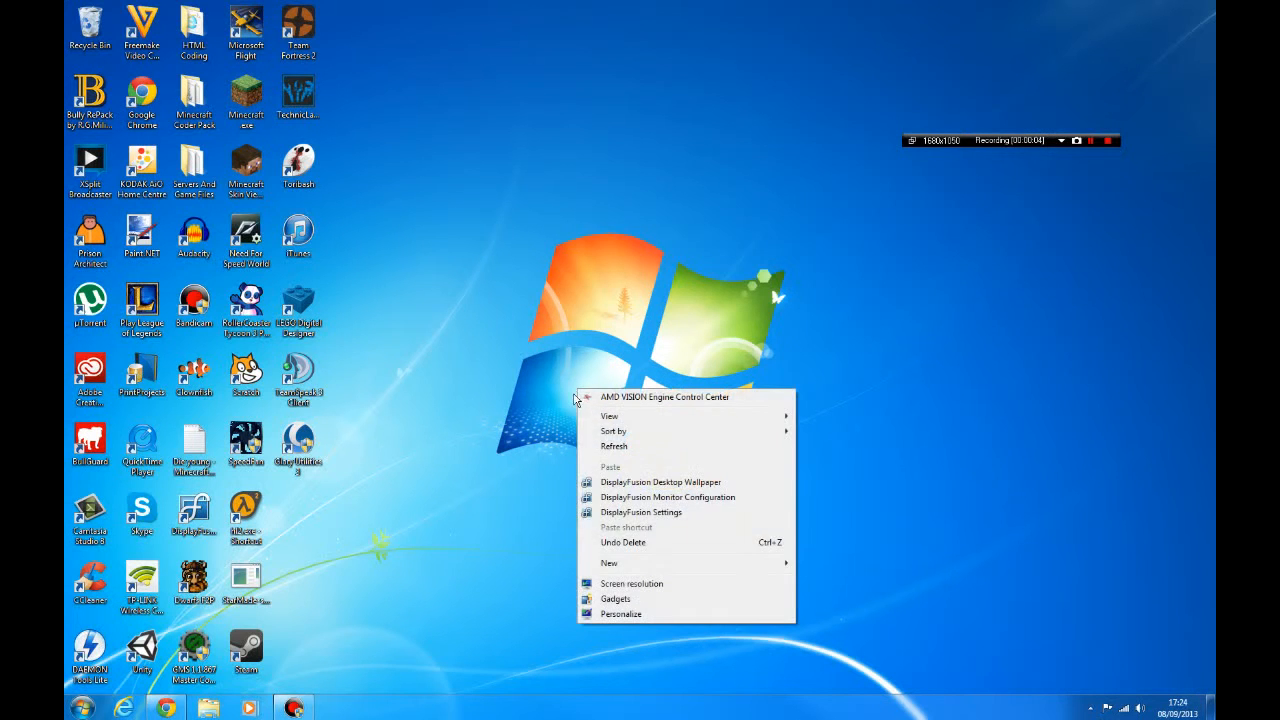
click(606, 624)
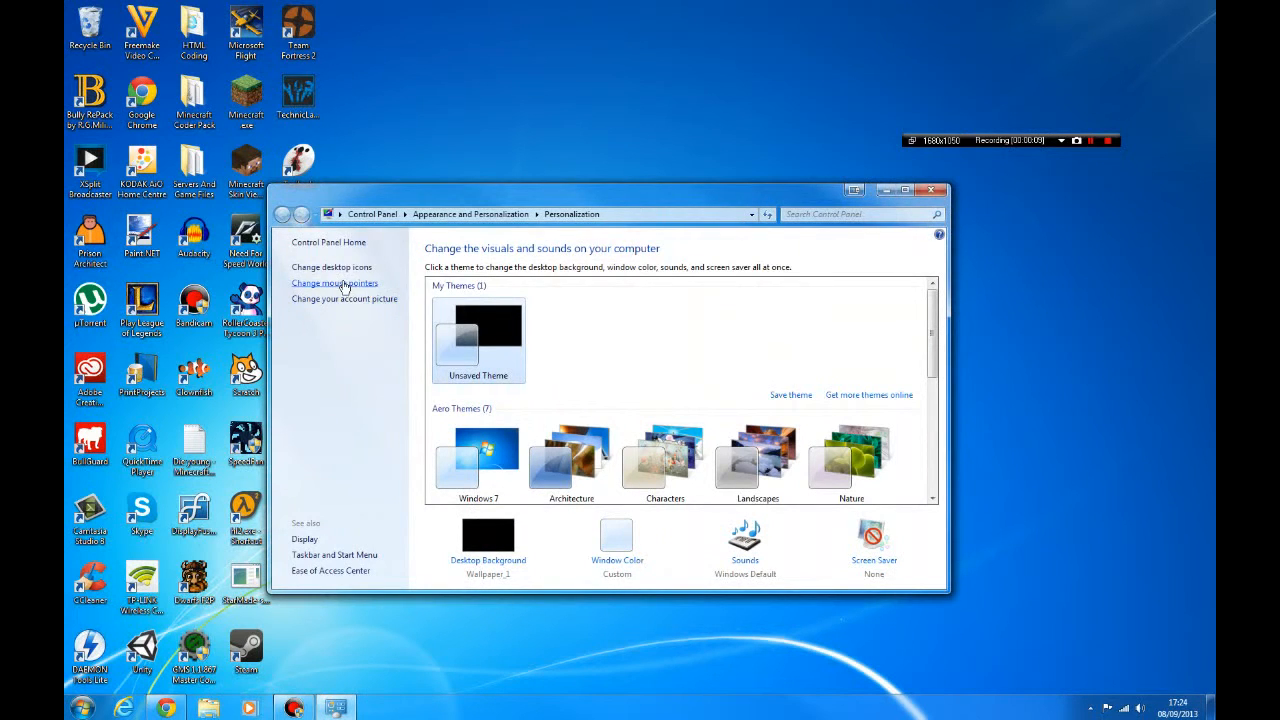
click(334, 284)
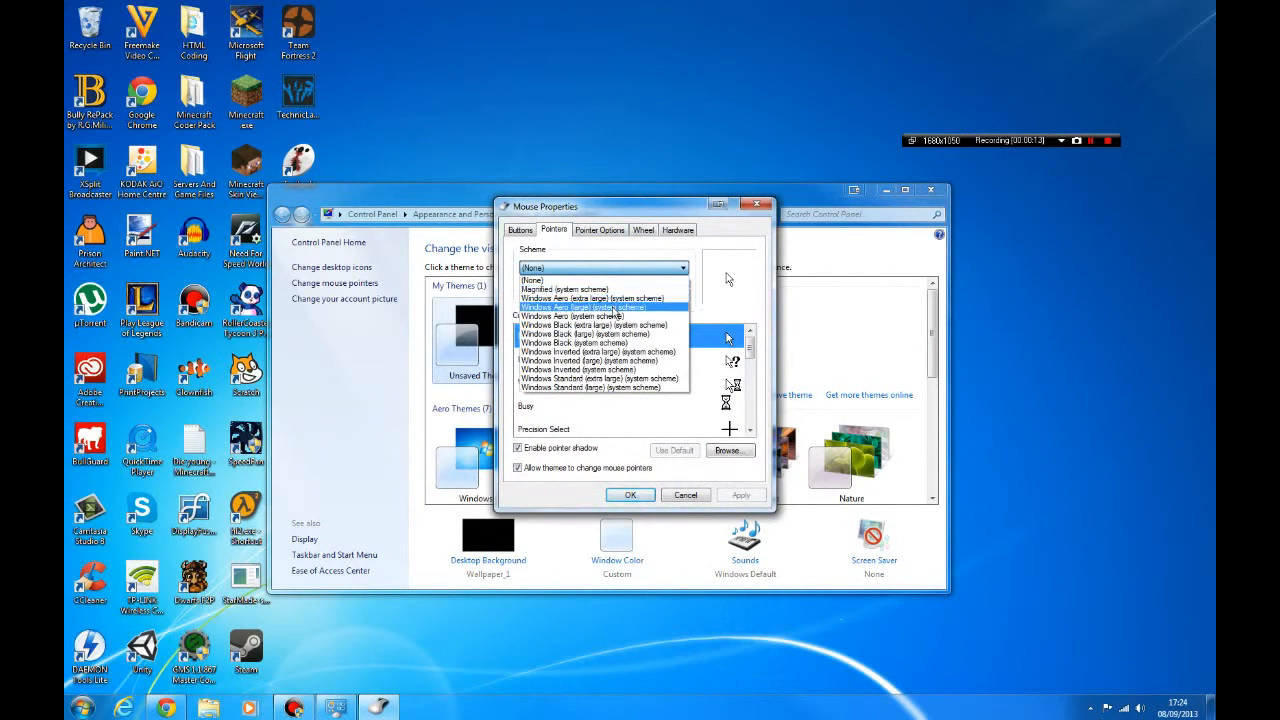
Set the pointer scheme to (None) for classic pointers and close Personalization
click(584, 308)
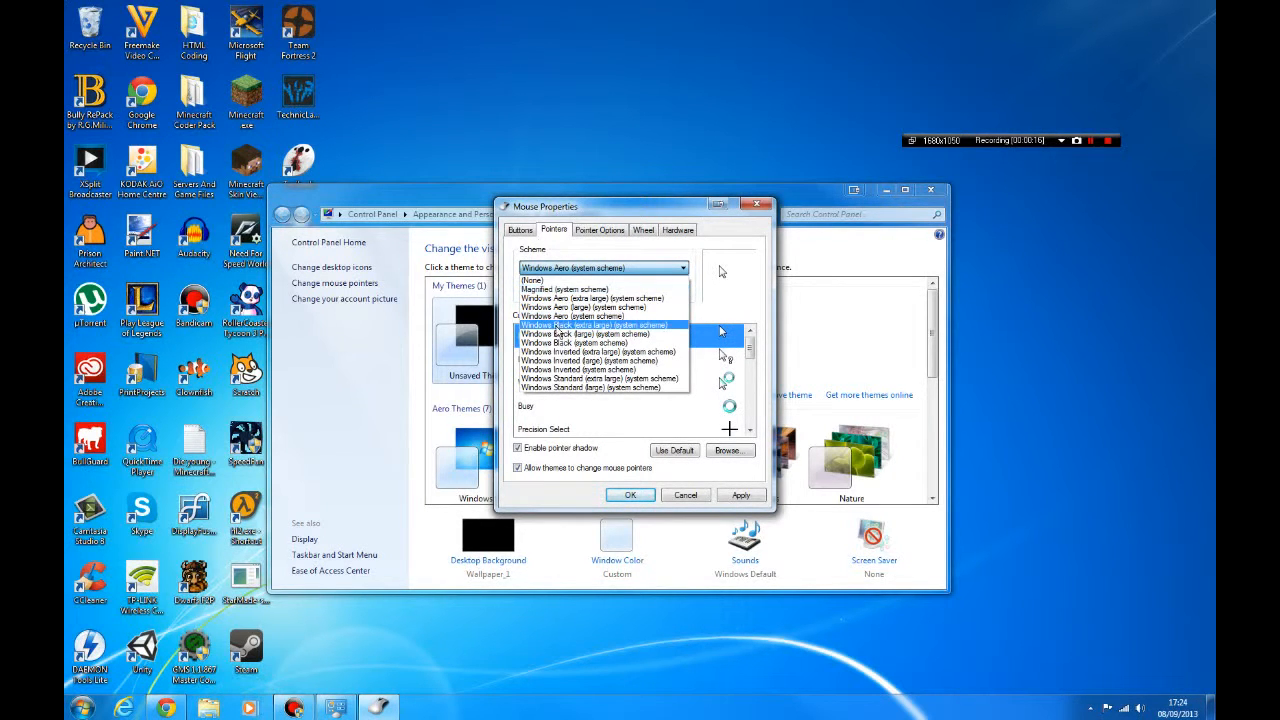
click(580, 314)
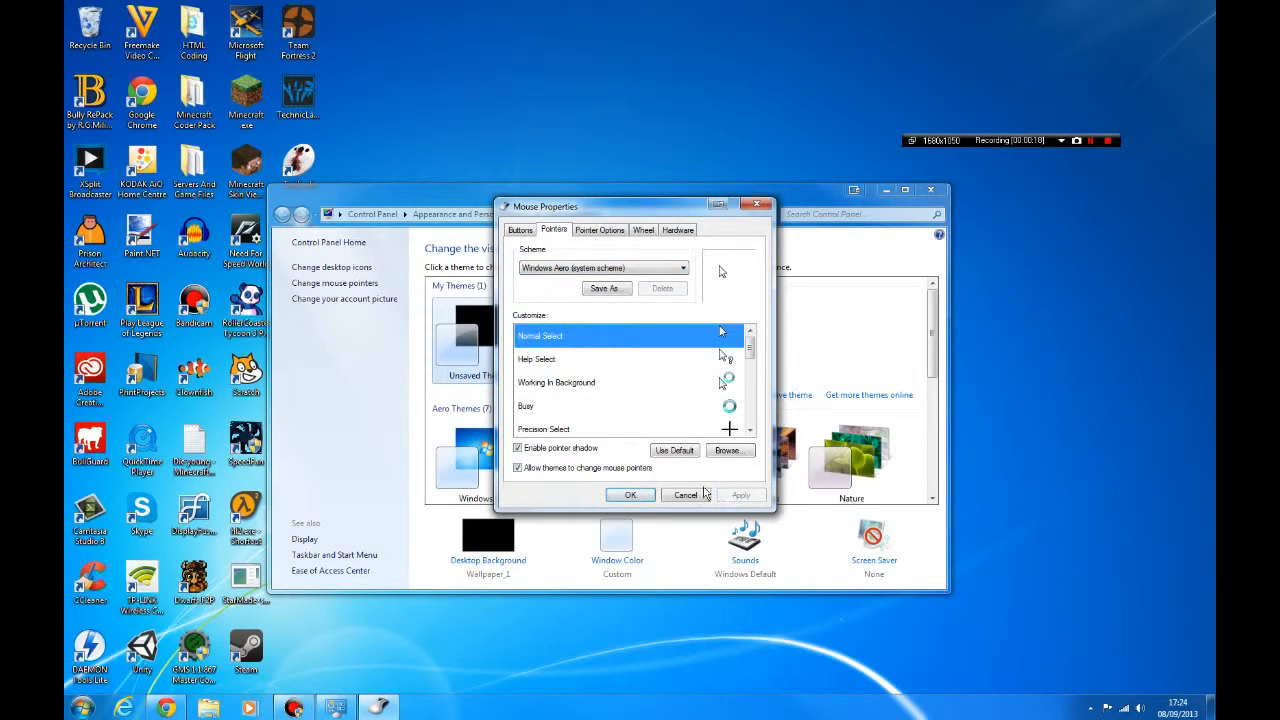
click(680, 268)
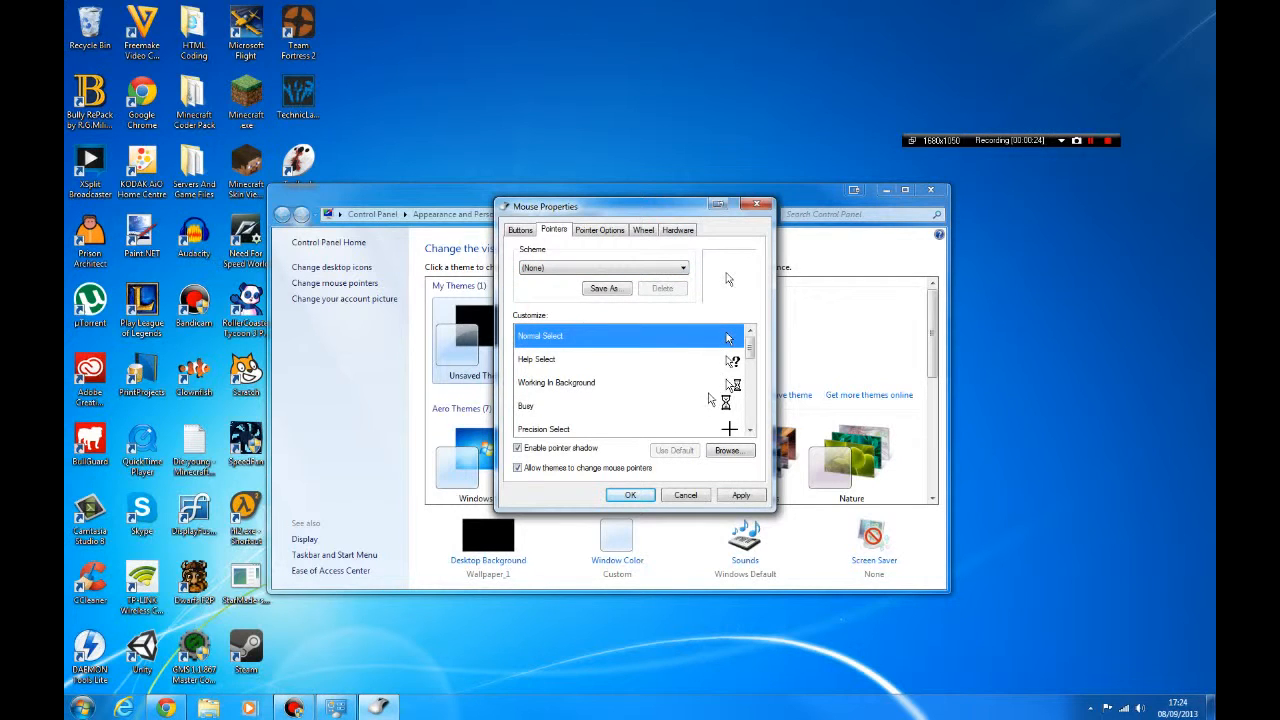
scroll(down, 3)
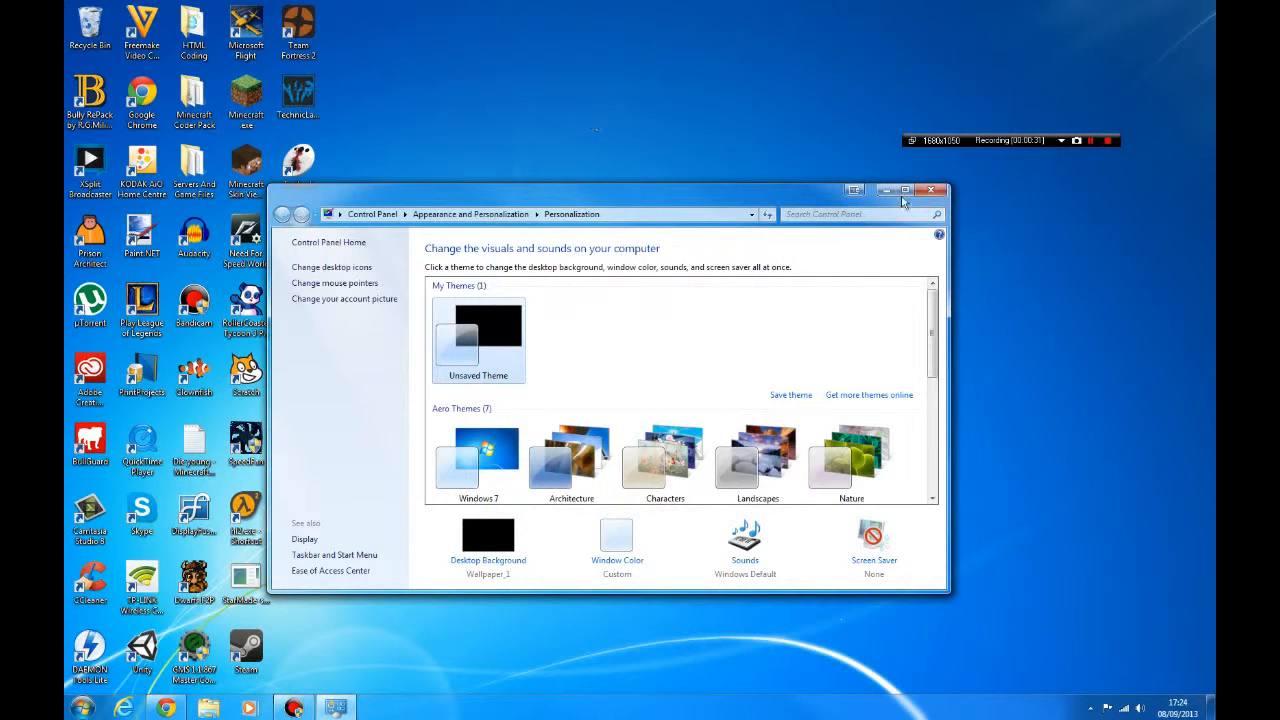
click(928, 190)
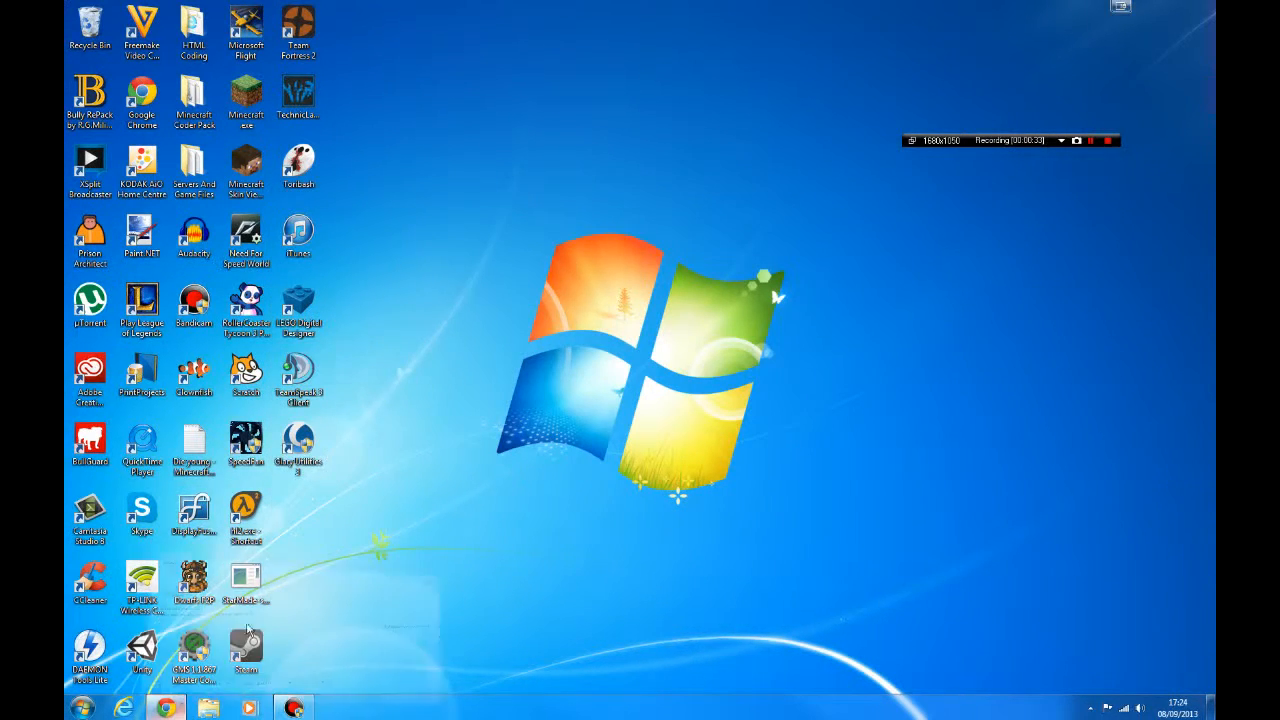